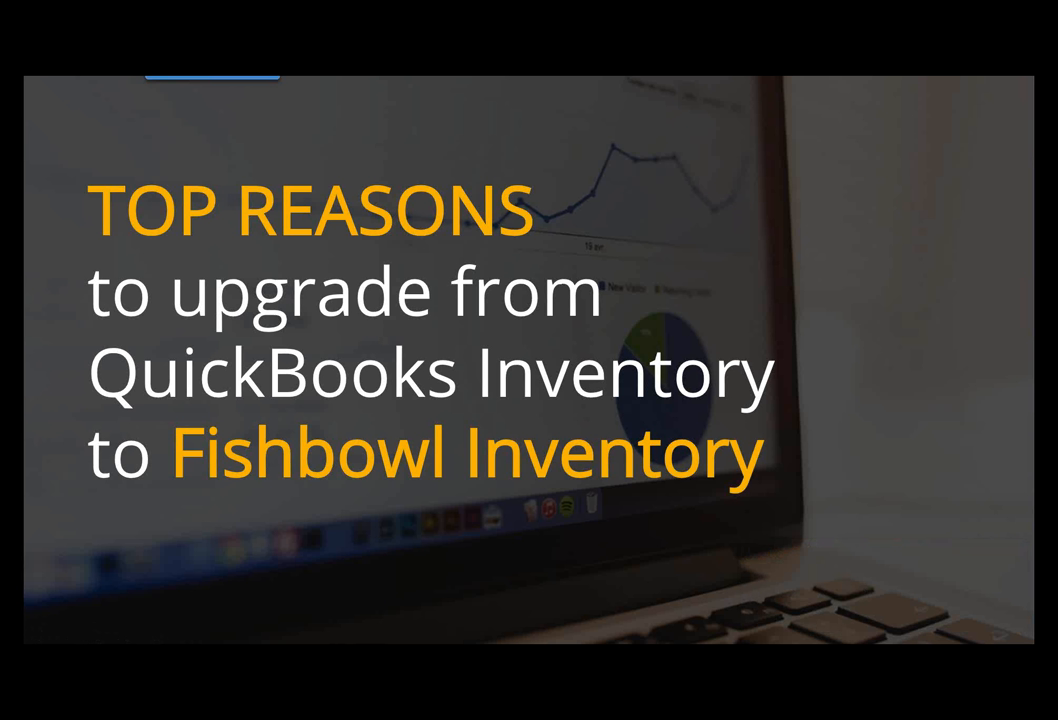
pyautogui.moveTo(113, 629)
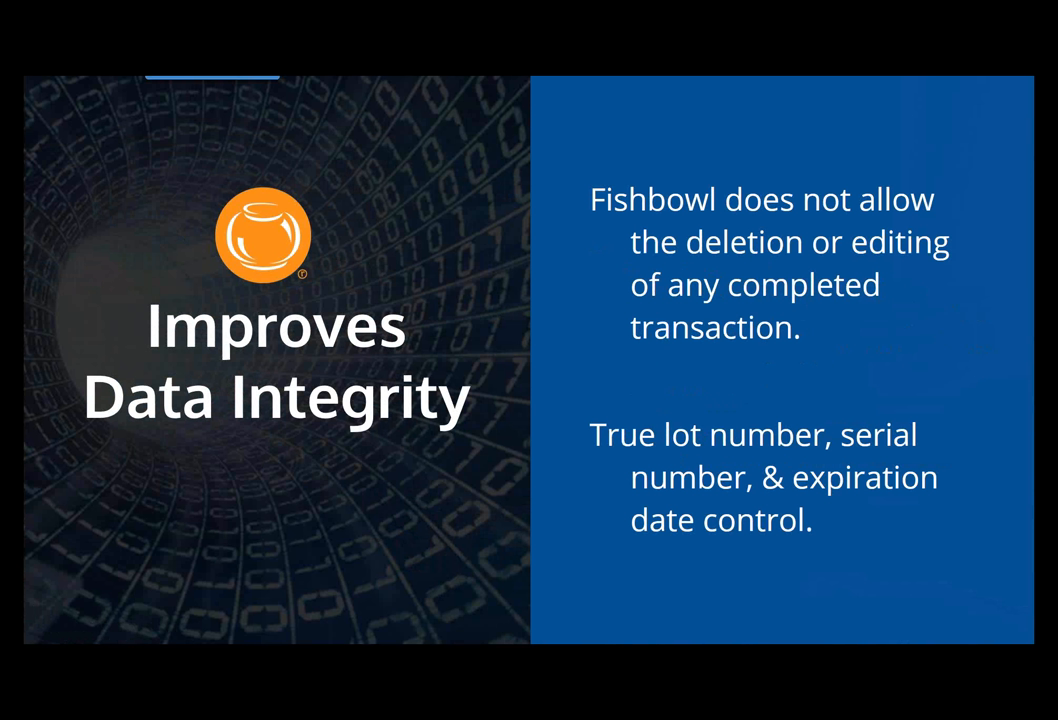
pyautogui.moveTo(110, 628)
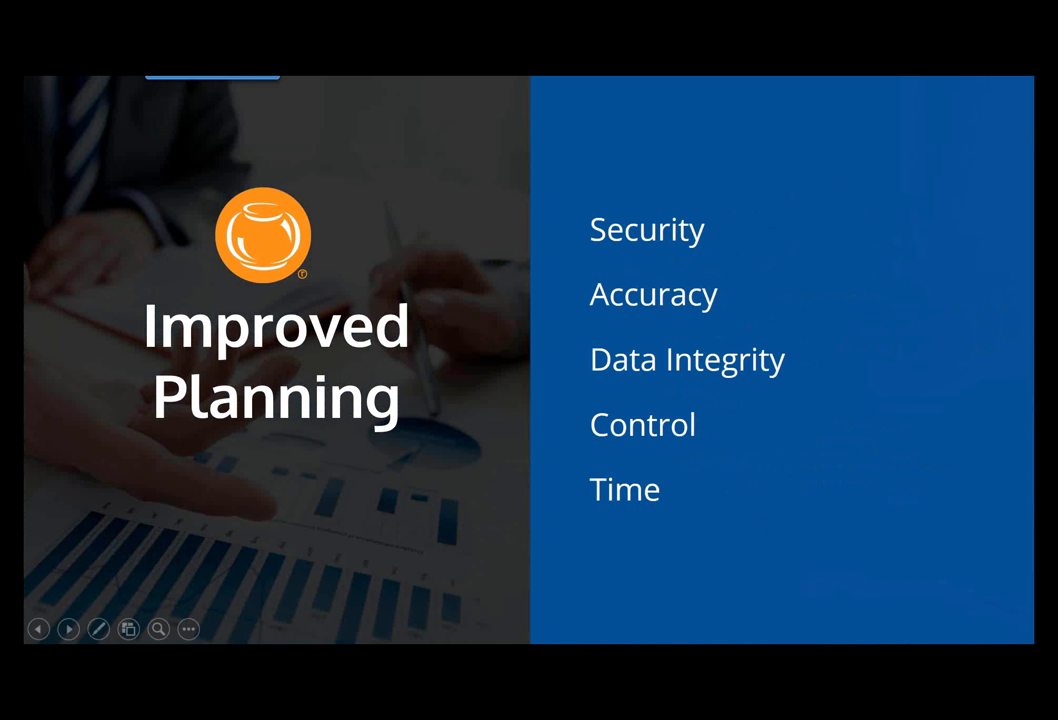
# - Advance past the final slide and exit the slide show with Esc
pyautogui.click(68, 629)
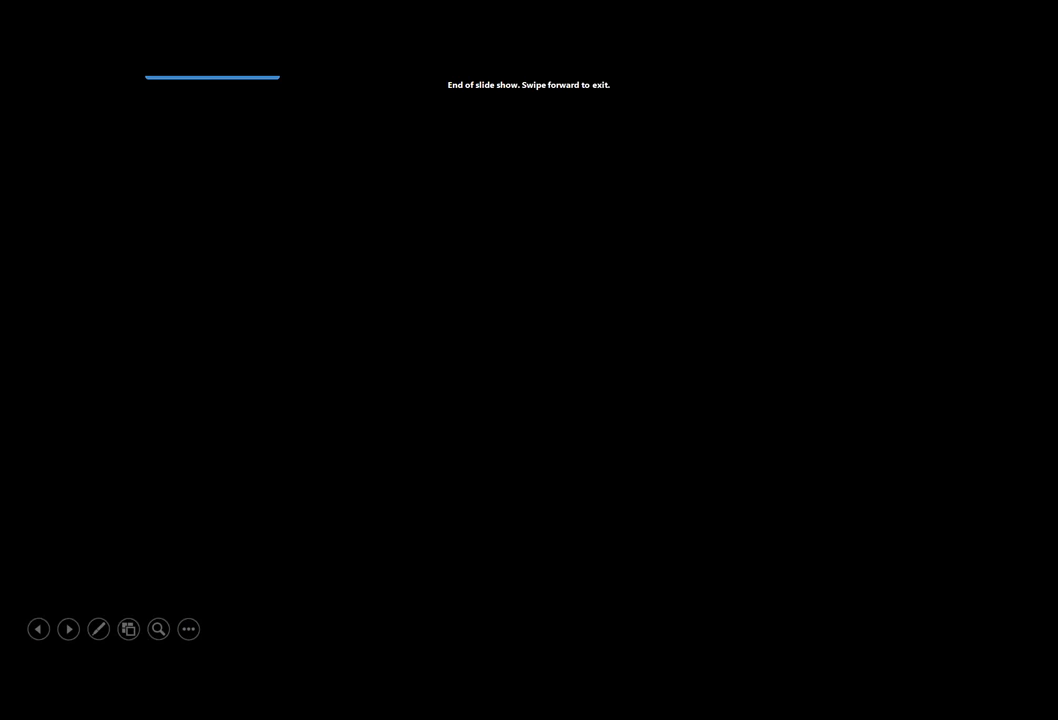
pyautogui.press('Escape')
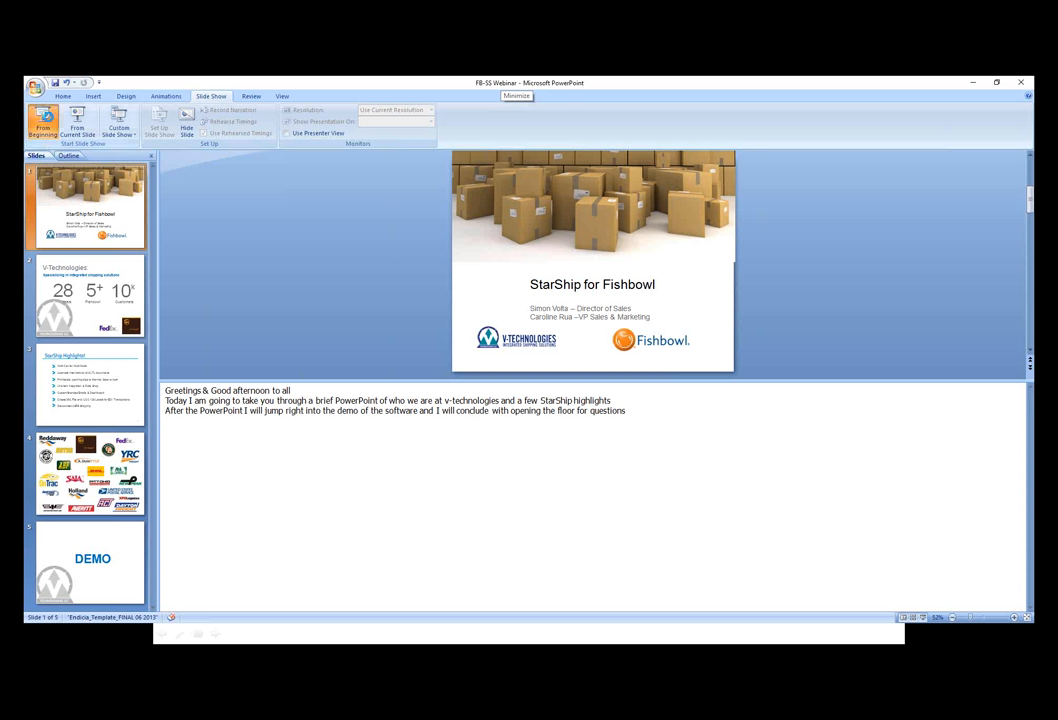
# - Select slide 5, DEMO, to show its QuickBooks Enterprise speaker notes
pyautogui.click(42, 120)
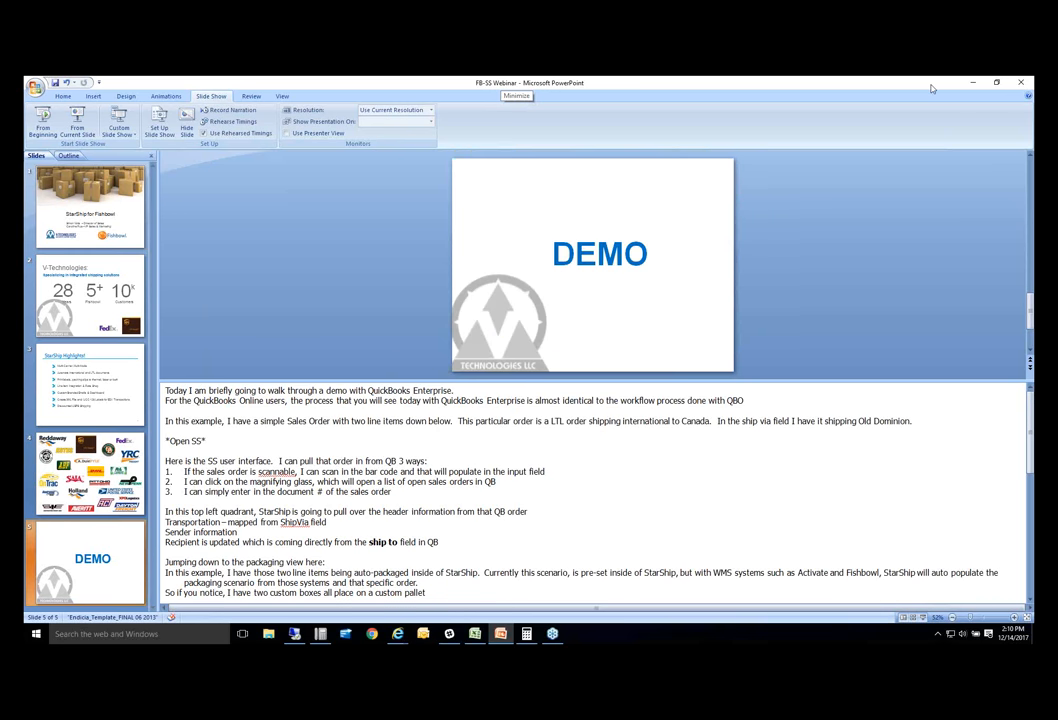
# - Minimize PowerPoint to reach shipment S50066's details in Fishbowl
pyautogui.click(970, 82)
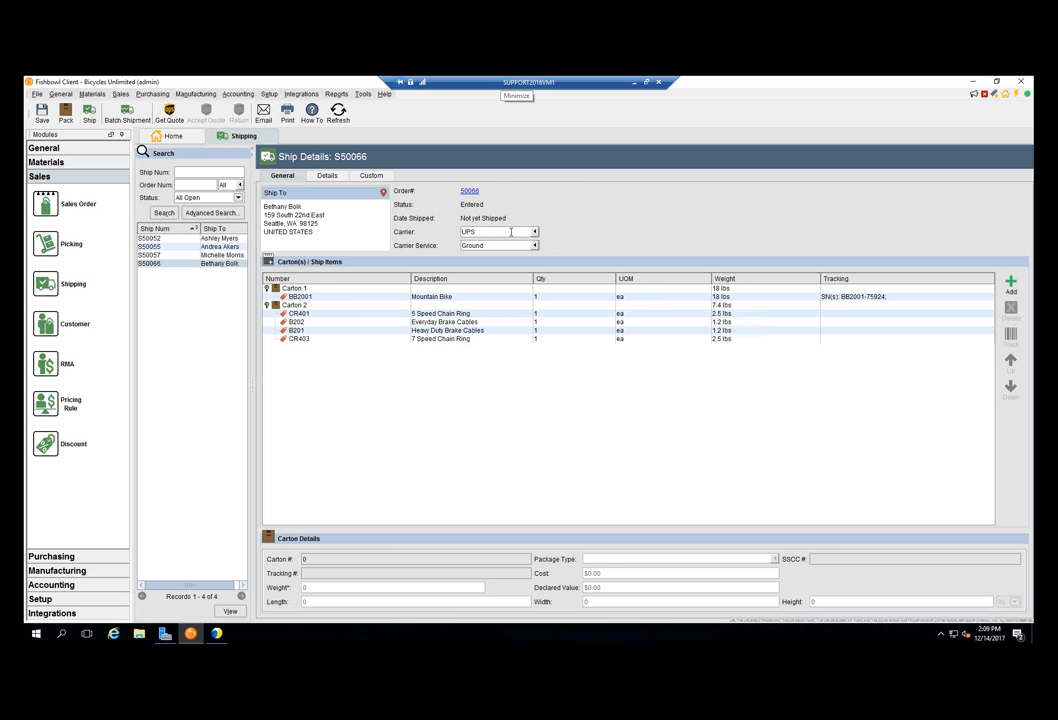
pyautogui.moveTo(513, 245)
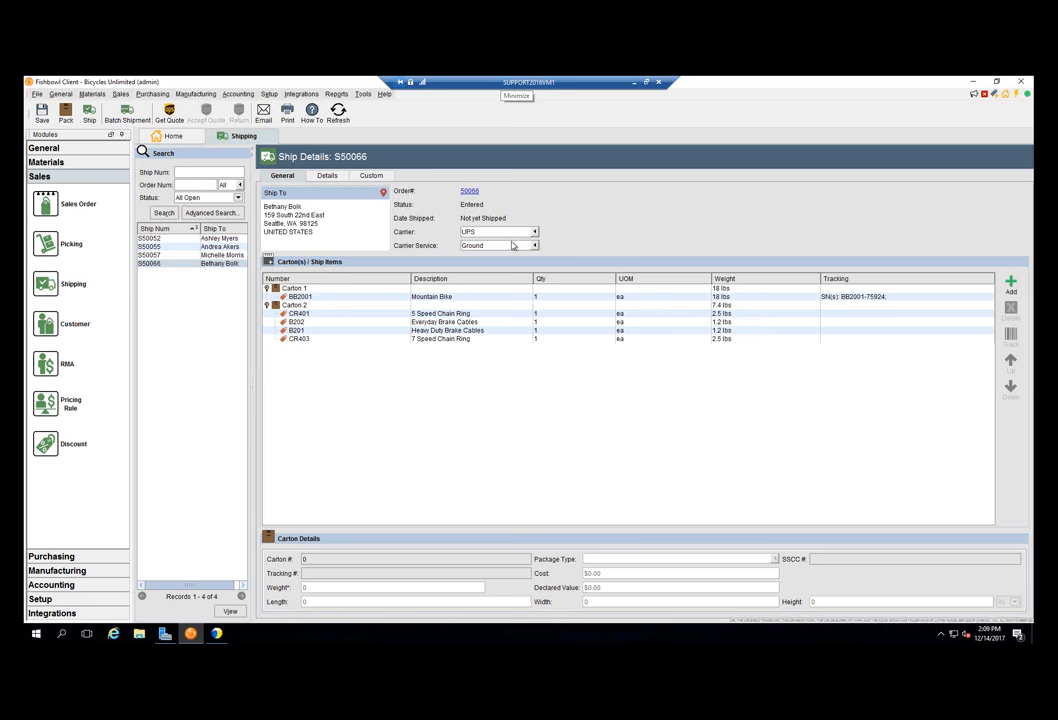
pyautogui.click(534, 246)
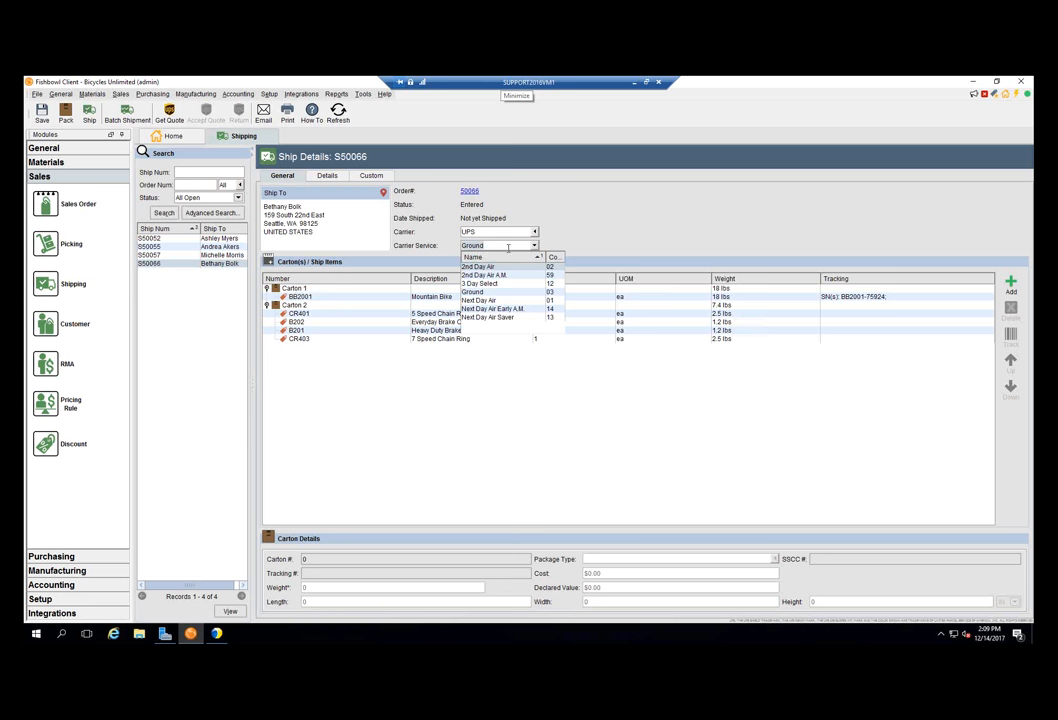
pyautogui.click(472, 291)
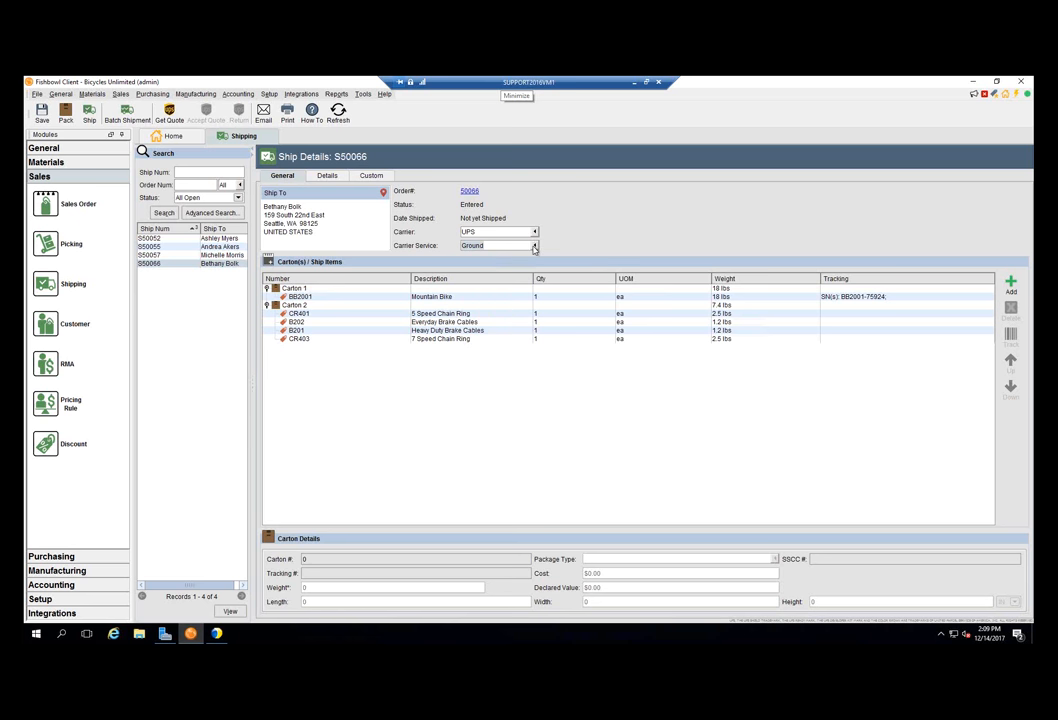
pyautogui.moveTo(335, 284)
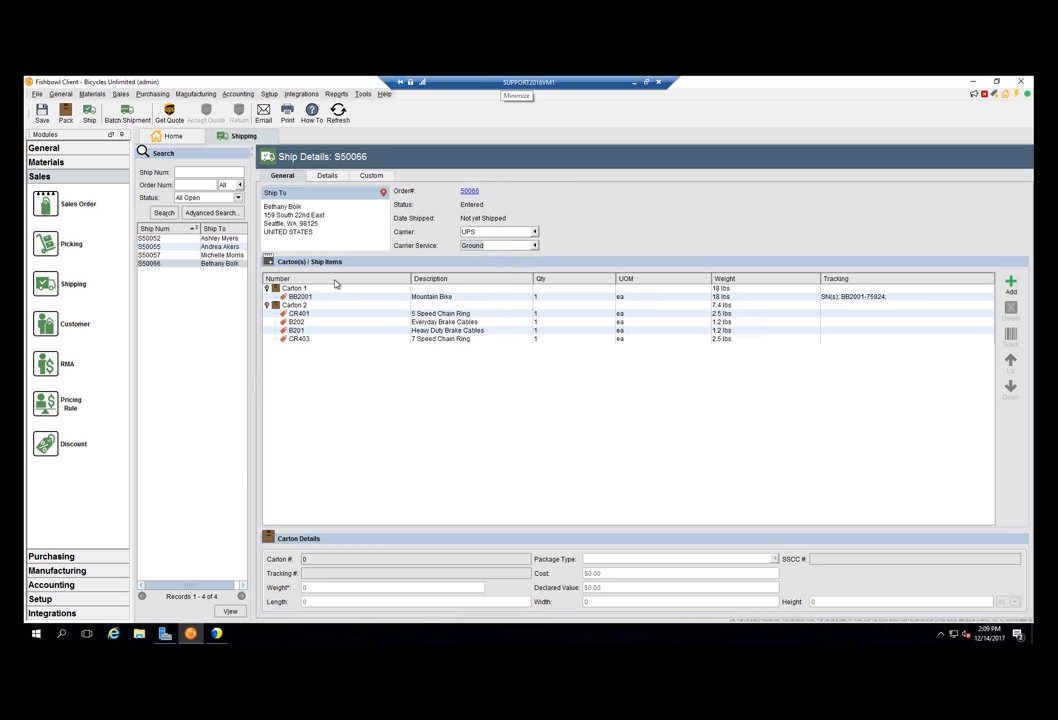
pyautogui.moveTo(323, 305)
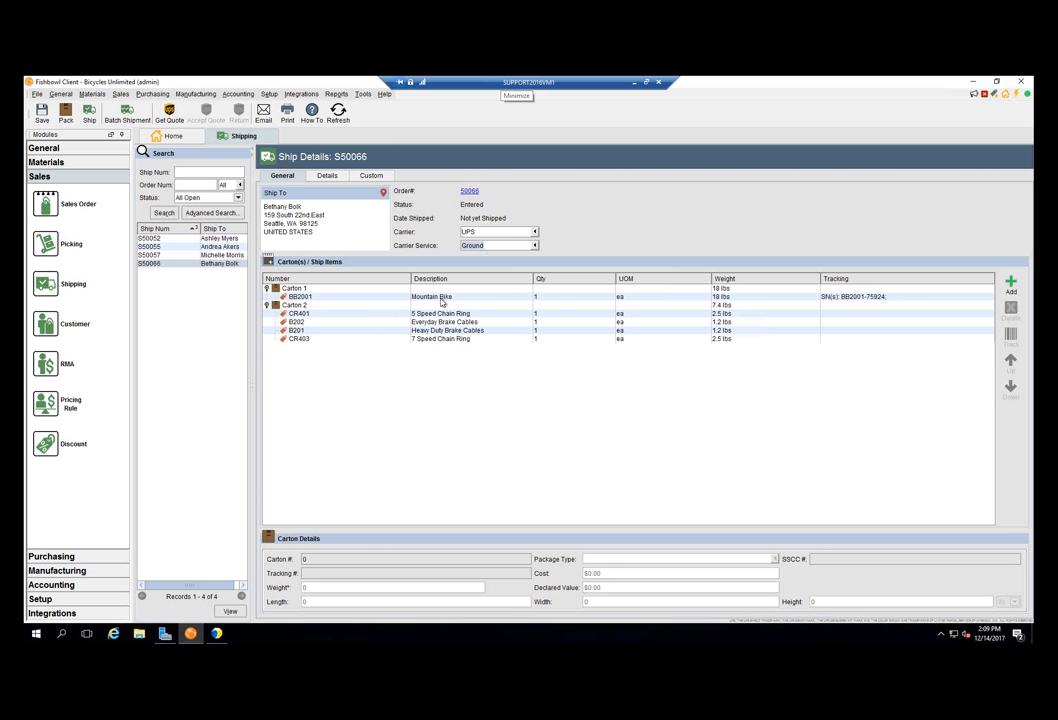
pyautogui.moveTo(428, 321)
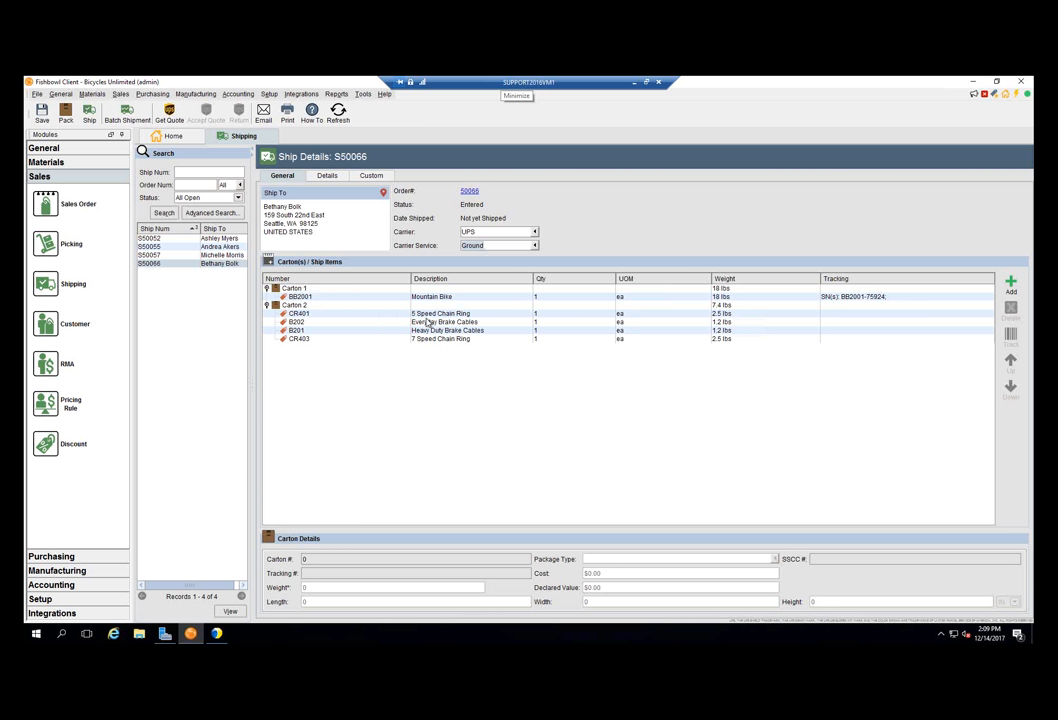
pyautogui.moveTo(323, 308)
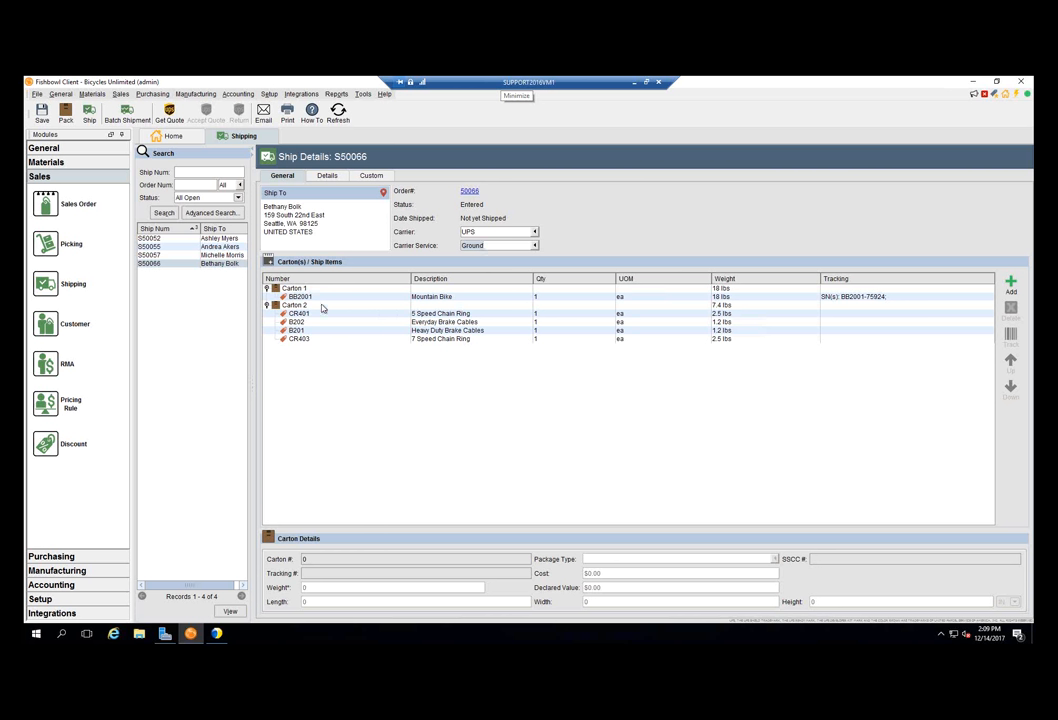
pyautogui.moveTo(421, 309)
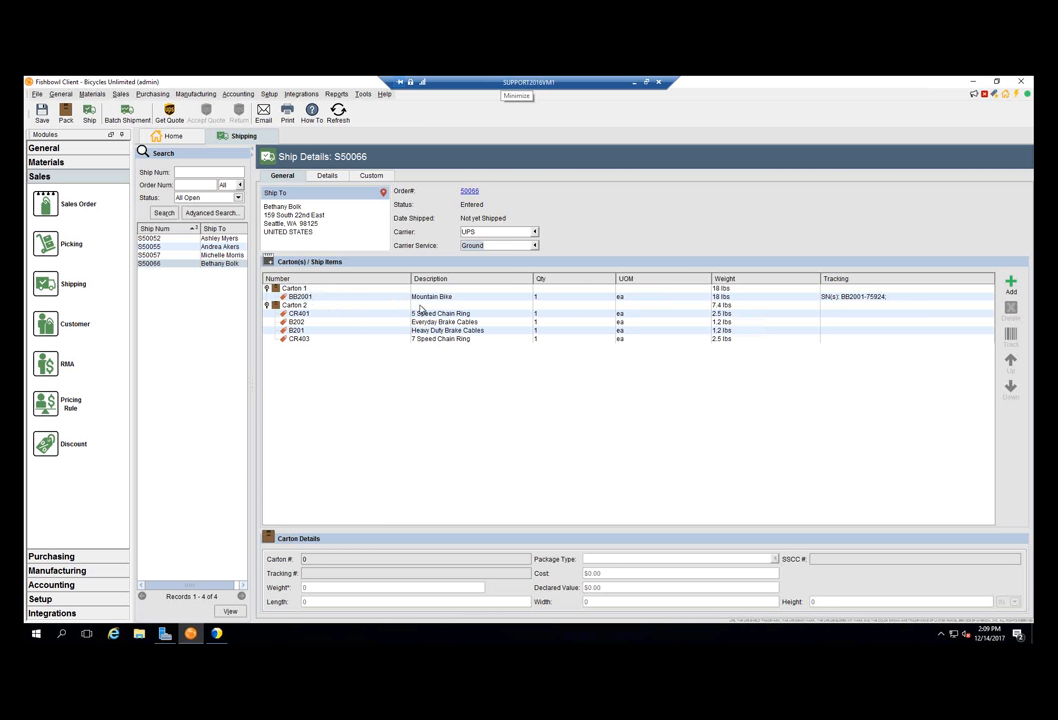
pyautogui.moveTo(328, 321)
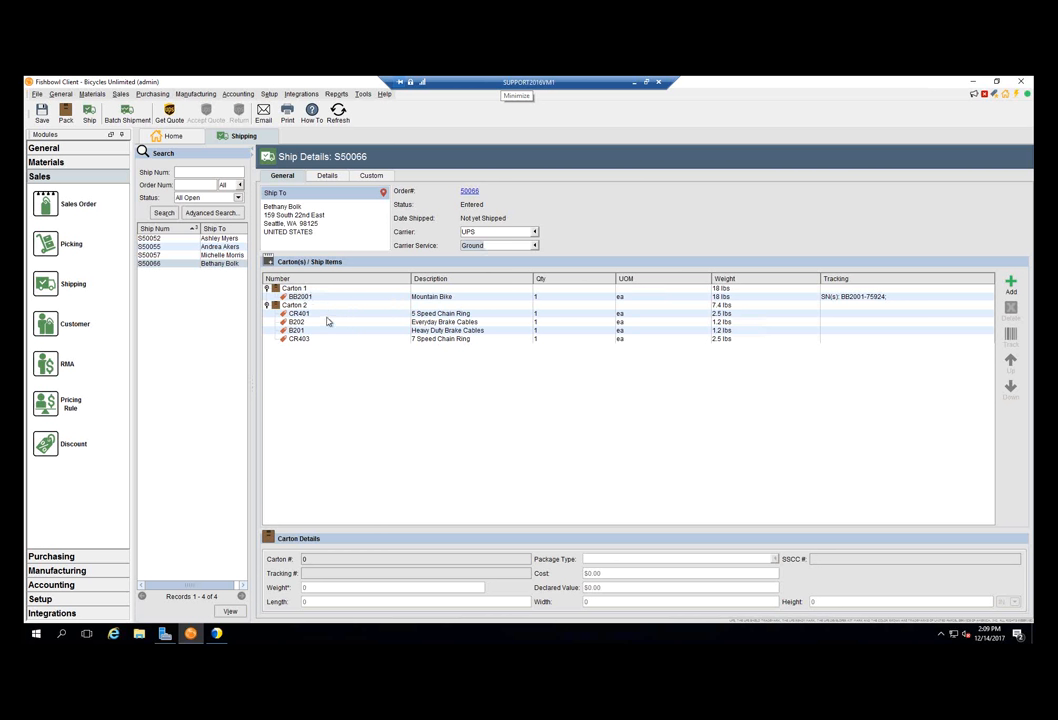
pyautogui.moveTo(485, 333)
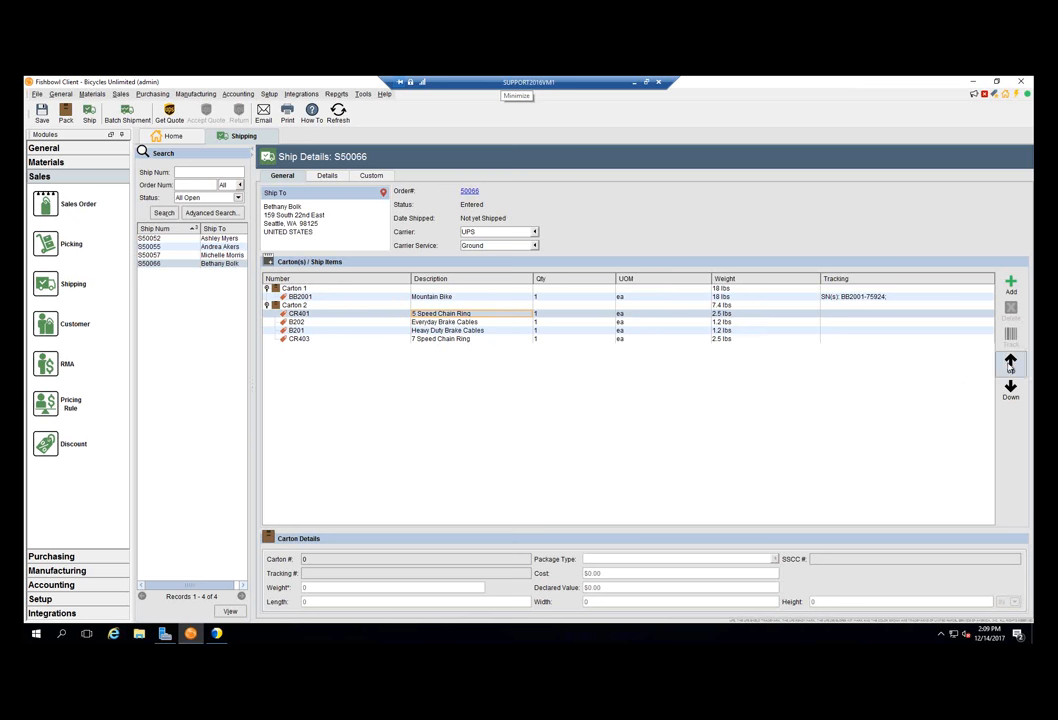
pyautogui.moveTo(533, 357)
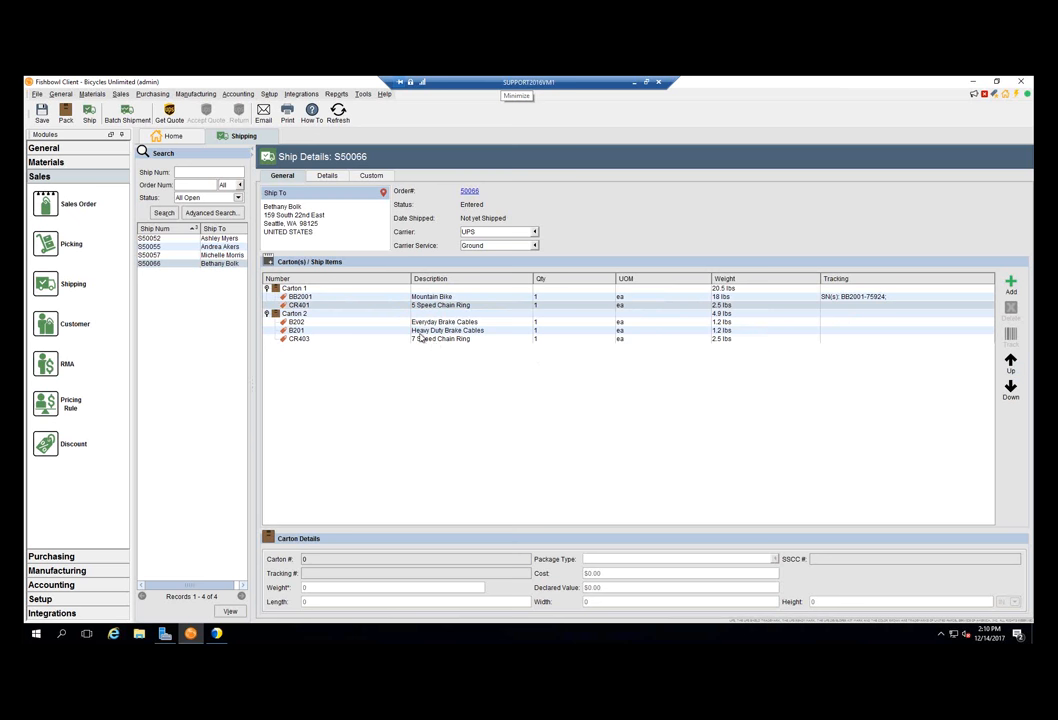
pyautogui.moveTo(357, 311)
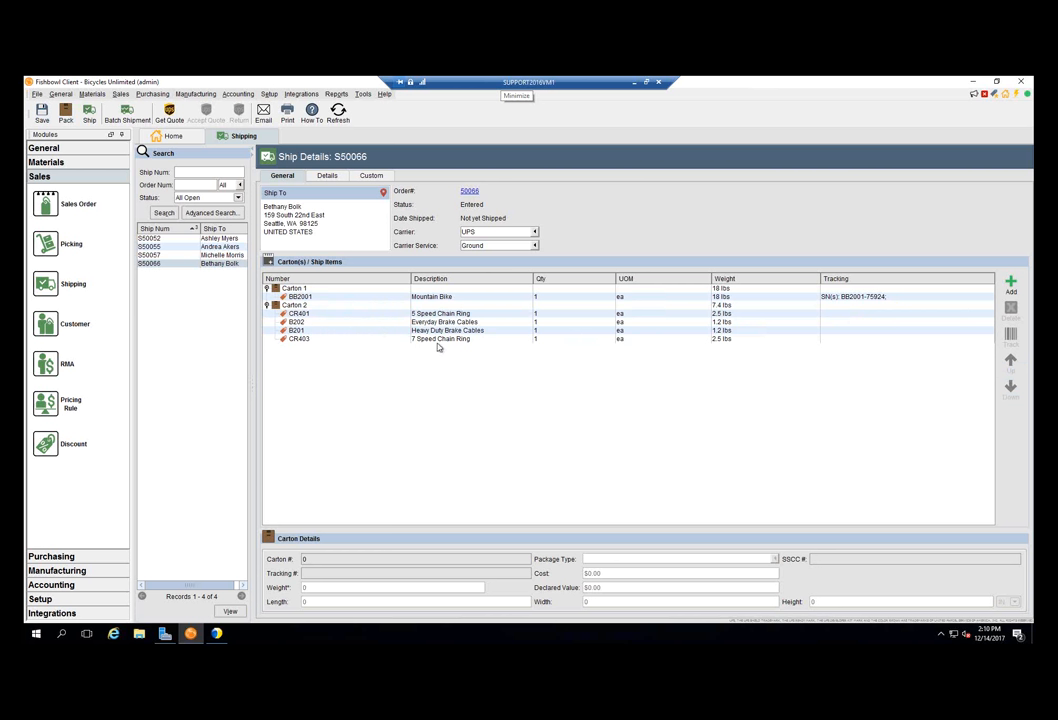
pyautogui.moveTo(398, 331)
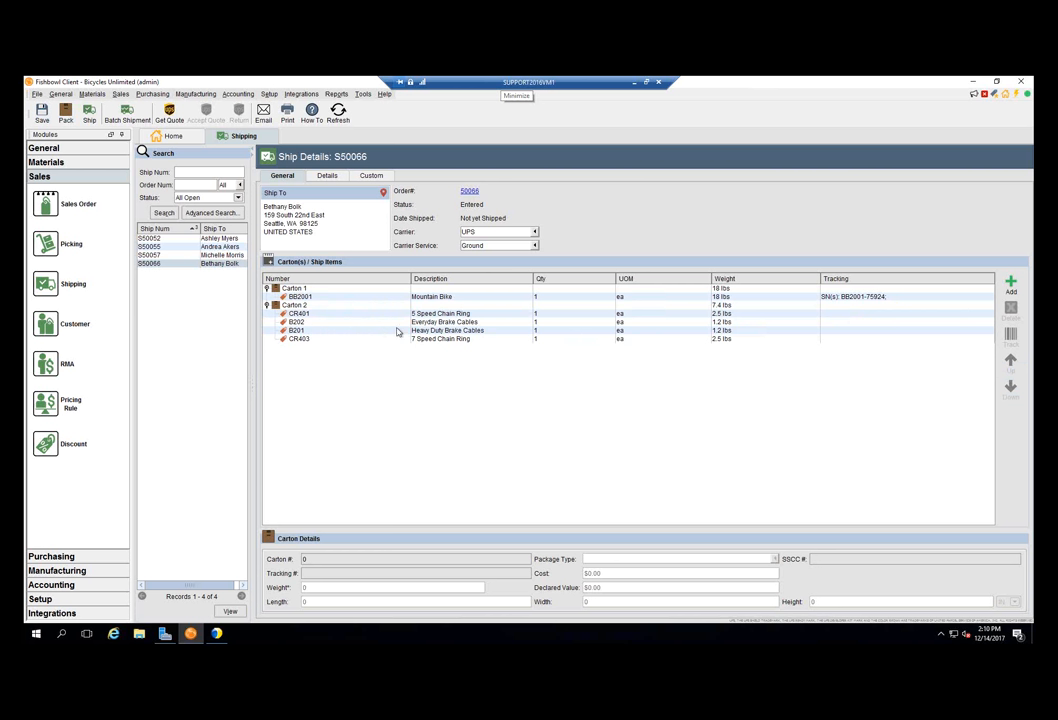
pyautogui.moveTo(971, 82)
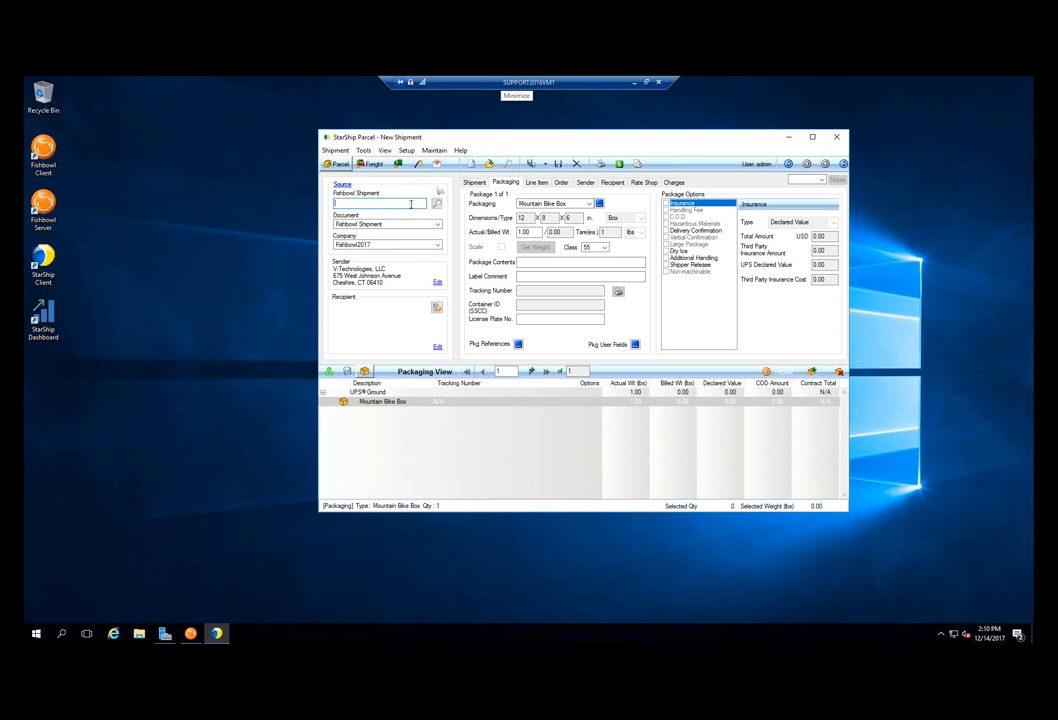
# - Search Fishbowl shipments, tick S50066, and process it into StarShip
pyautogui.click(437, 203)
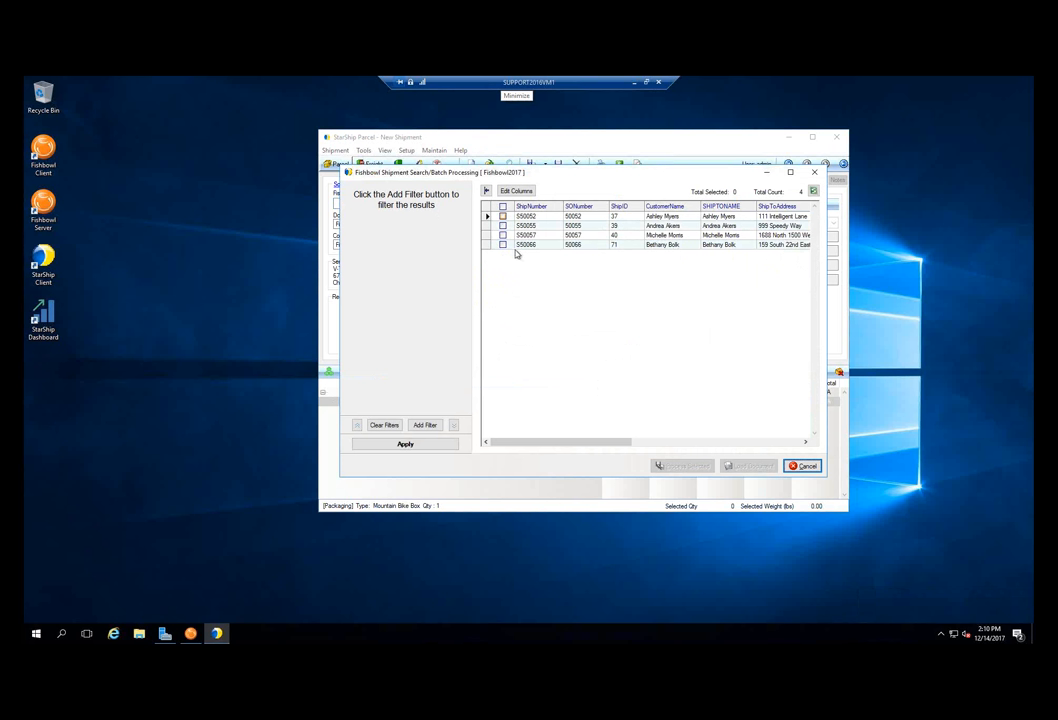
pyautogui.moveTo(503, 258)
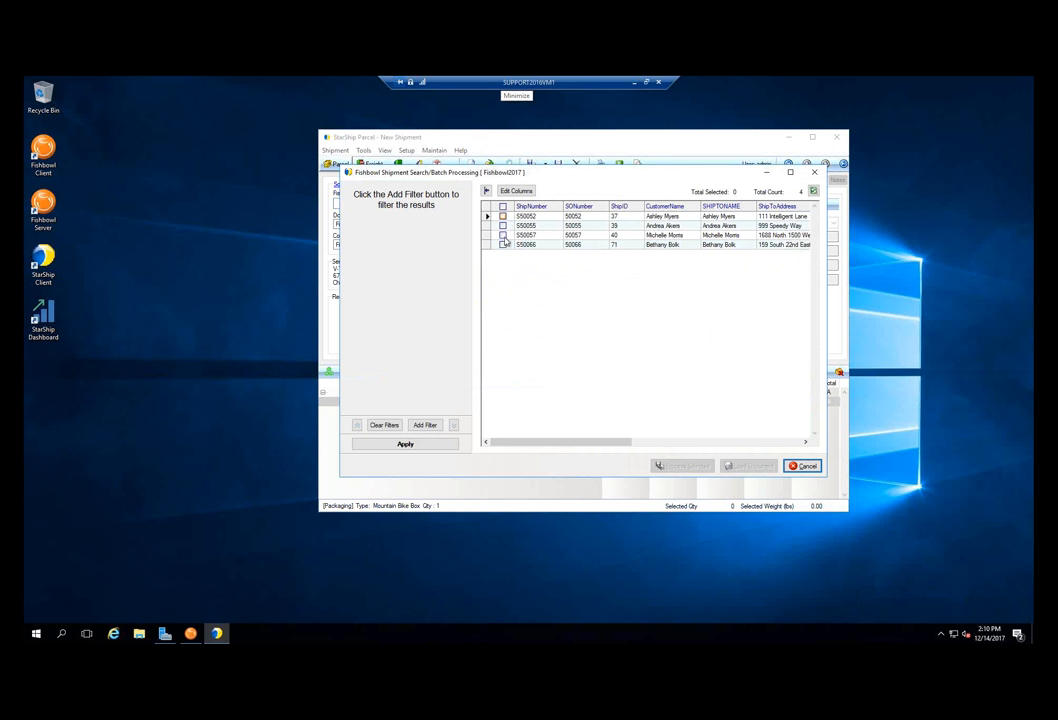
pyautogui.click(503, 206)
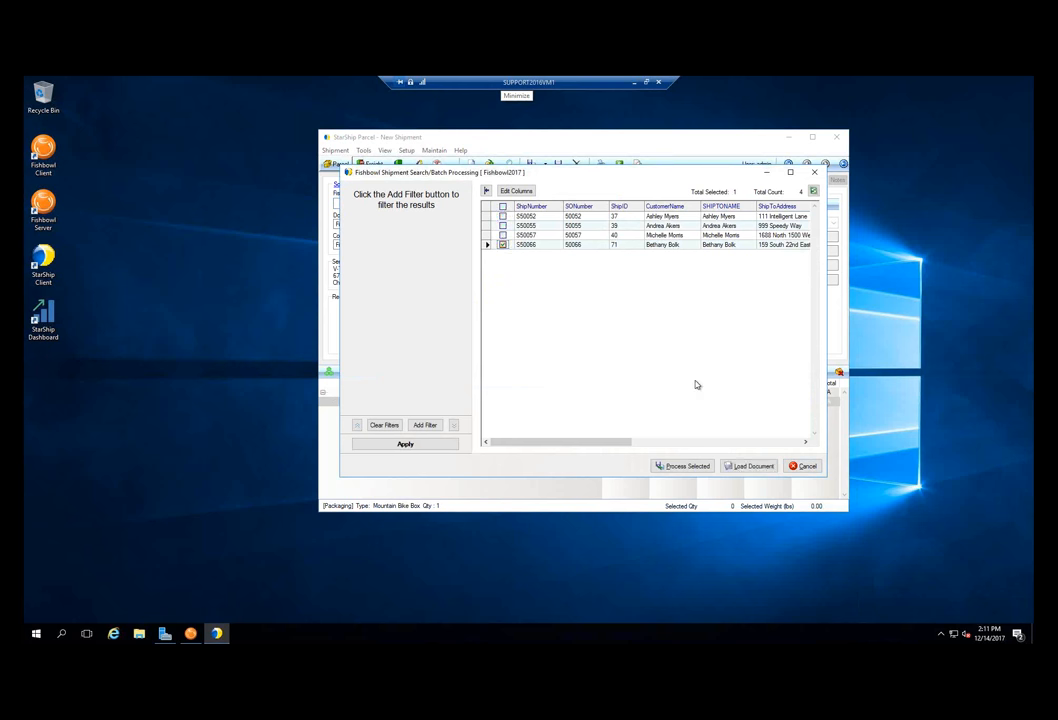
pyautogui.click(749, 465)
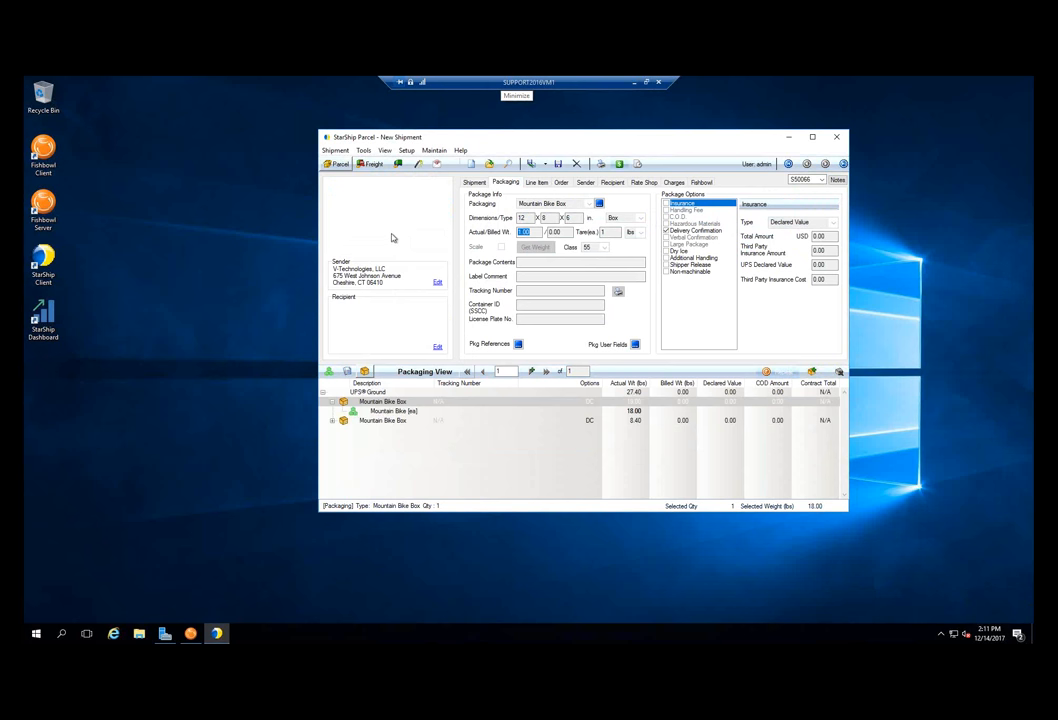
pyautogui.moveTo(383, 263)
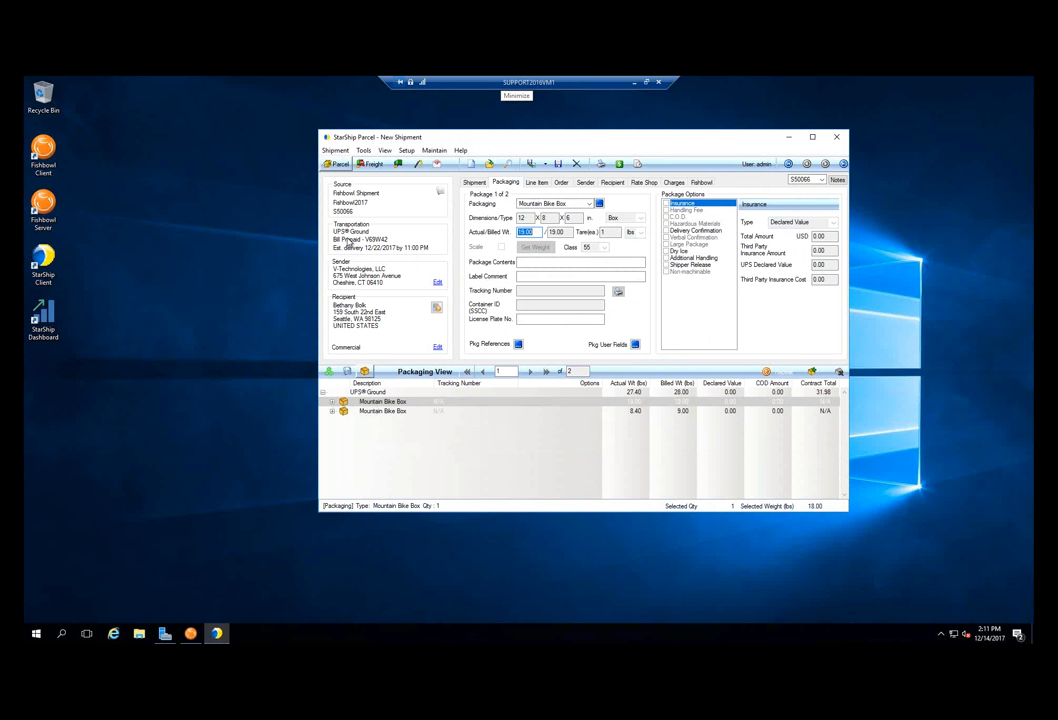
pyautogui.moveTo(435, 333)
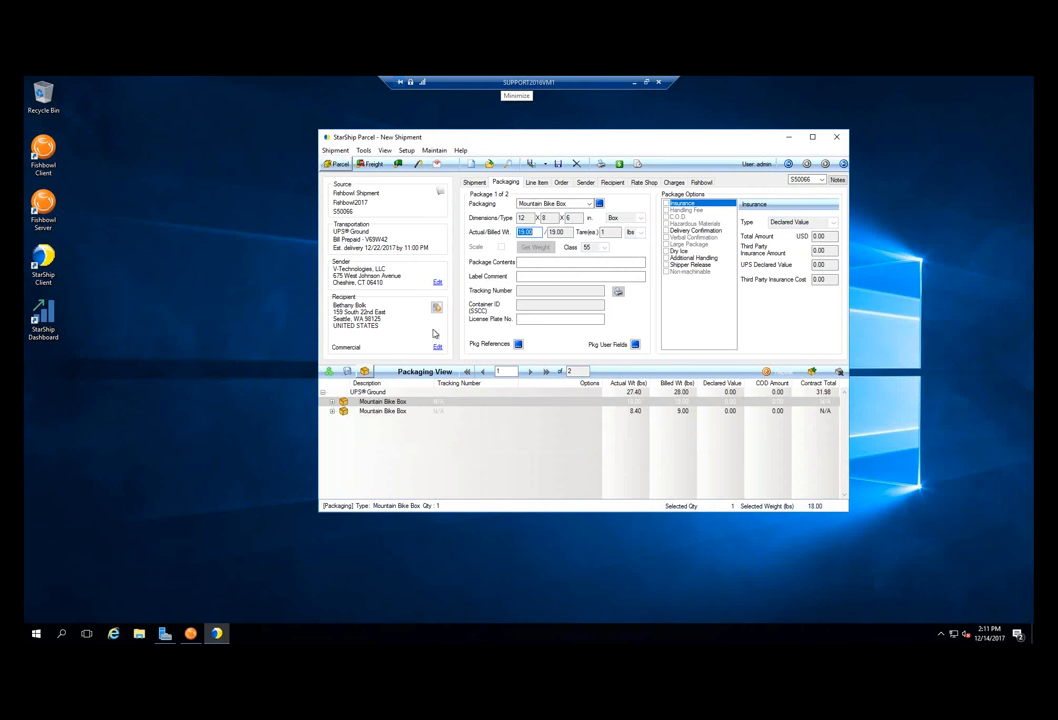
pyautogui.moveTo(367, 333)
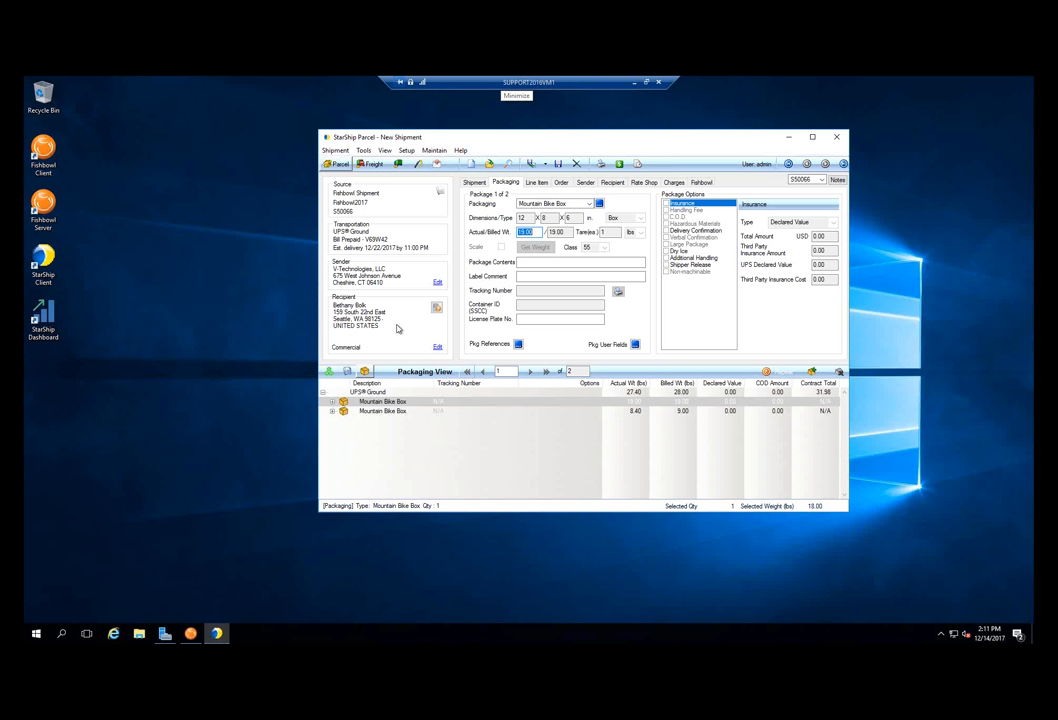
pyautogui.moveTo(360, 354)
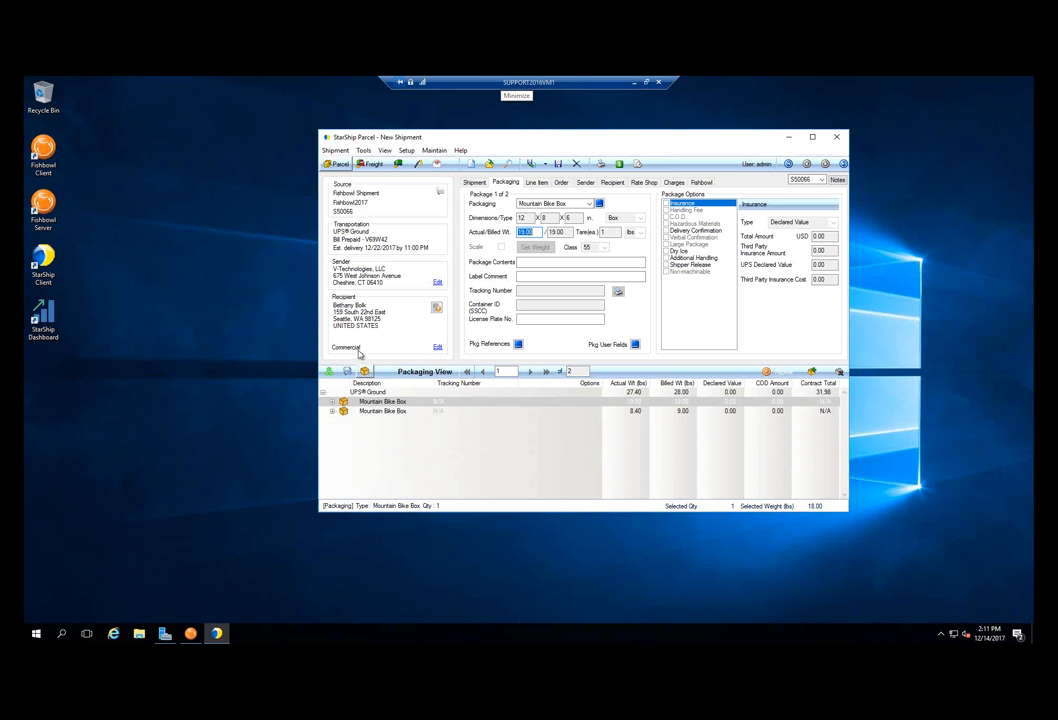
pyautogui.moveTo(377, 354)
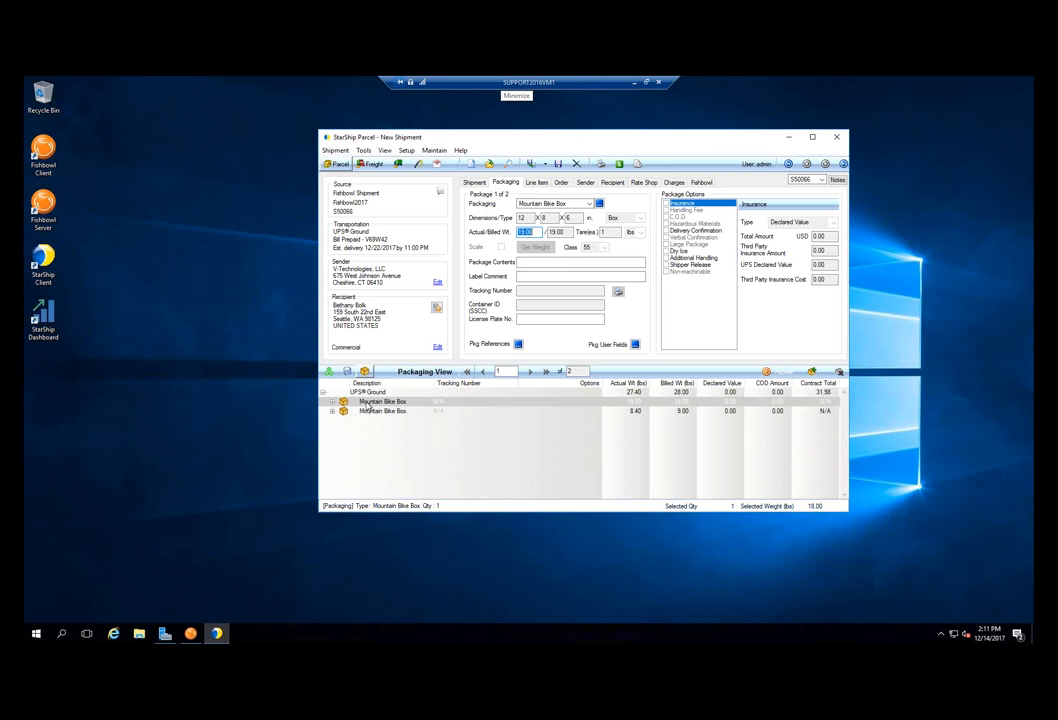
# - Expand all items in the Packaging View to show both boxes' contents
pyautogui.rightClick(383, 401)
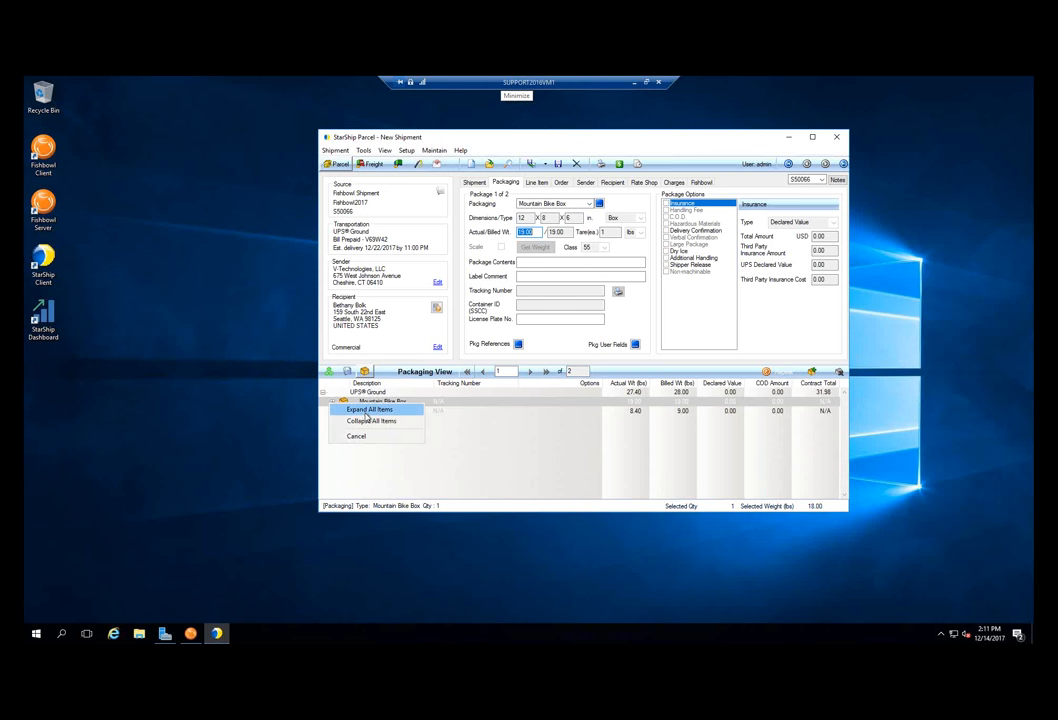
pyautogui.click(370, 409)
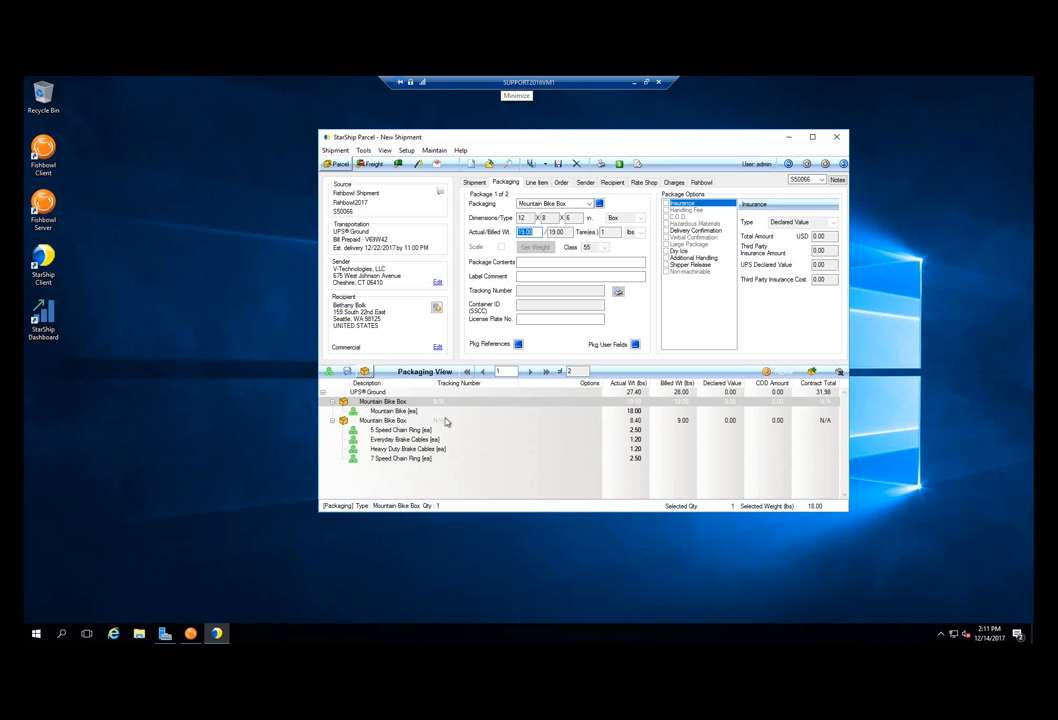
pyautogui.moveTo(407, 421)
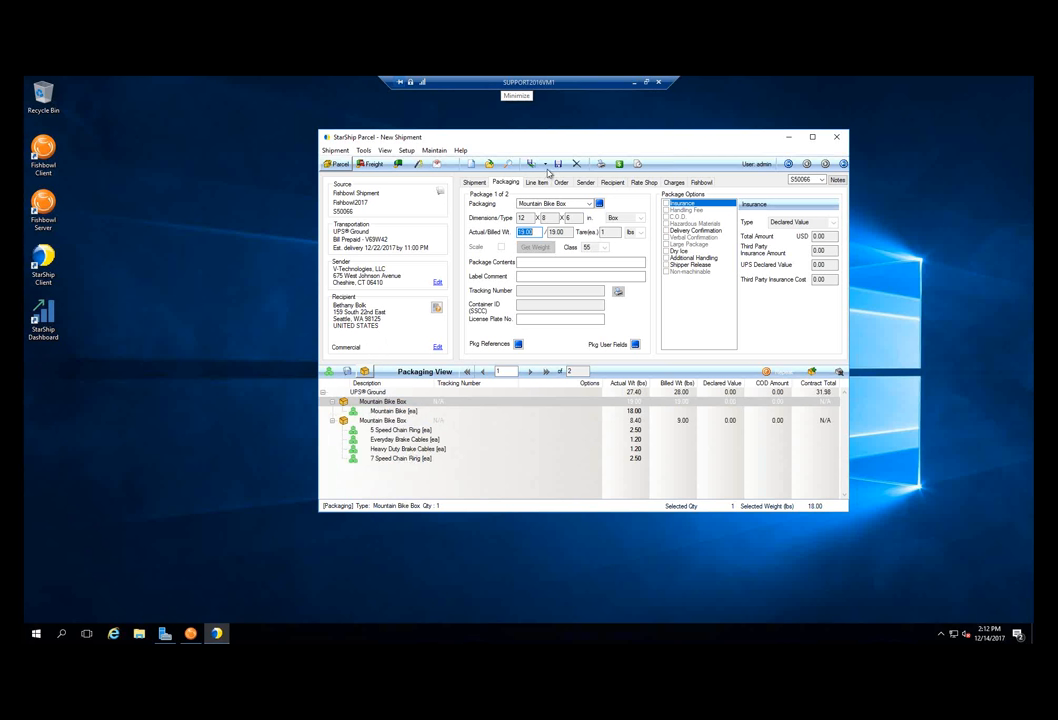
pyautogui.moveTo(547, 188)
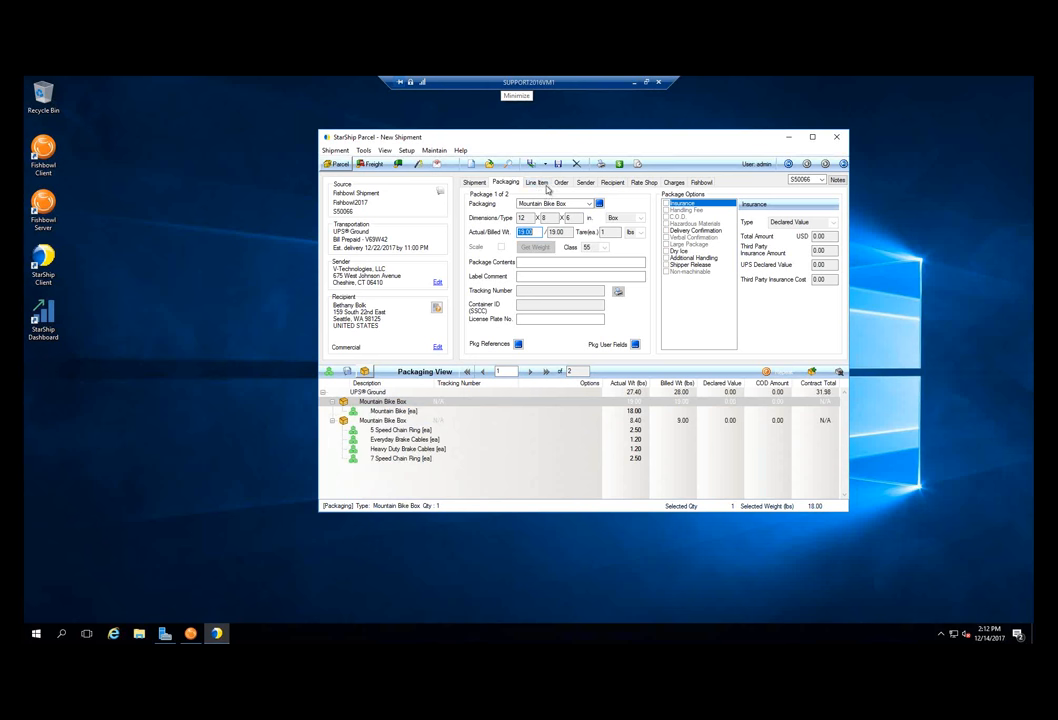
# - Show Line Item details for Mountain Bike BB2001: $340.20 value, 18 lbs
pyautogui.click(537, 182)
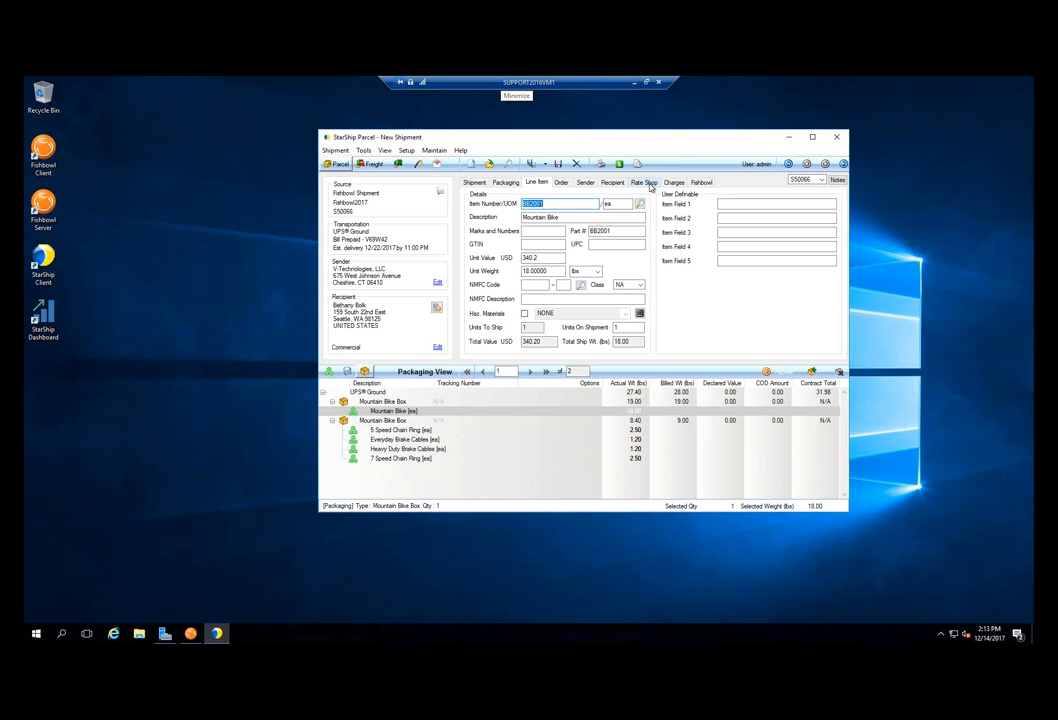
# - Display the Rate Shop quotes, showing UPS Ground at $31.98
pyautogui.click(643, 182)
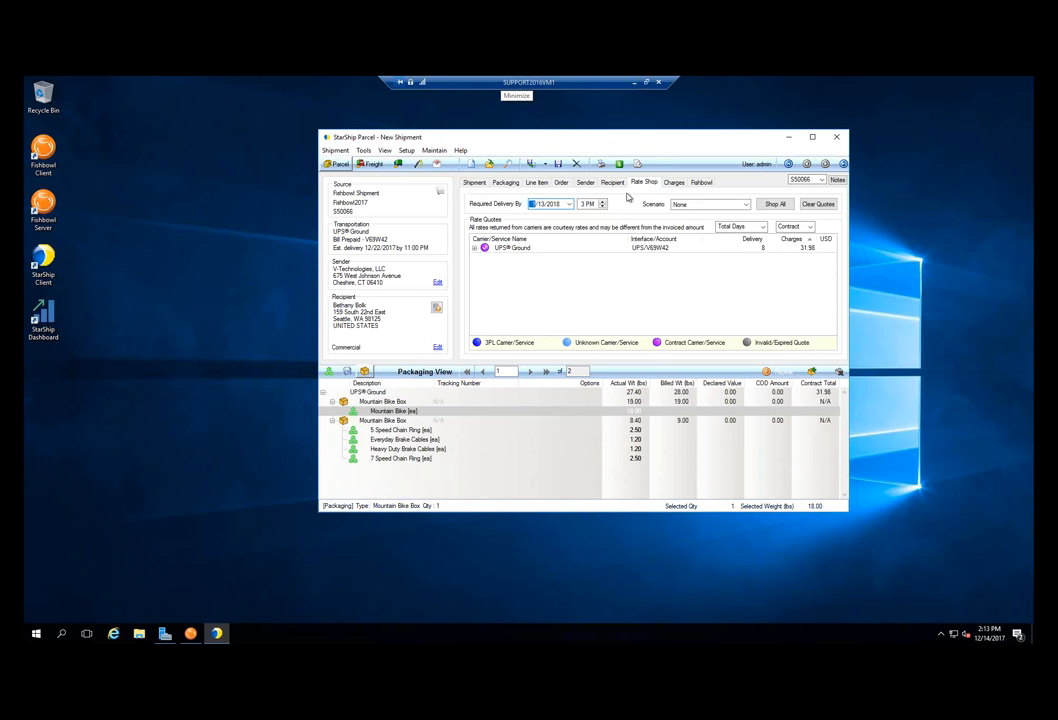
pyautogui.moveTo(528, 256)
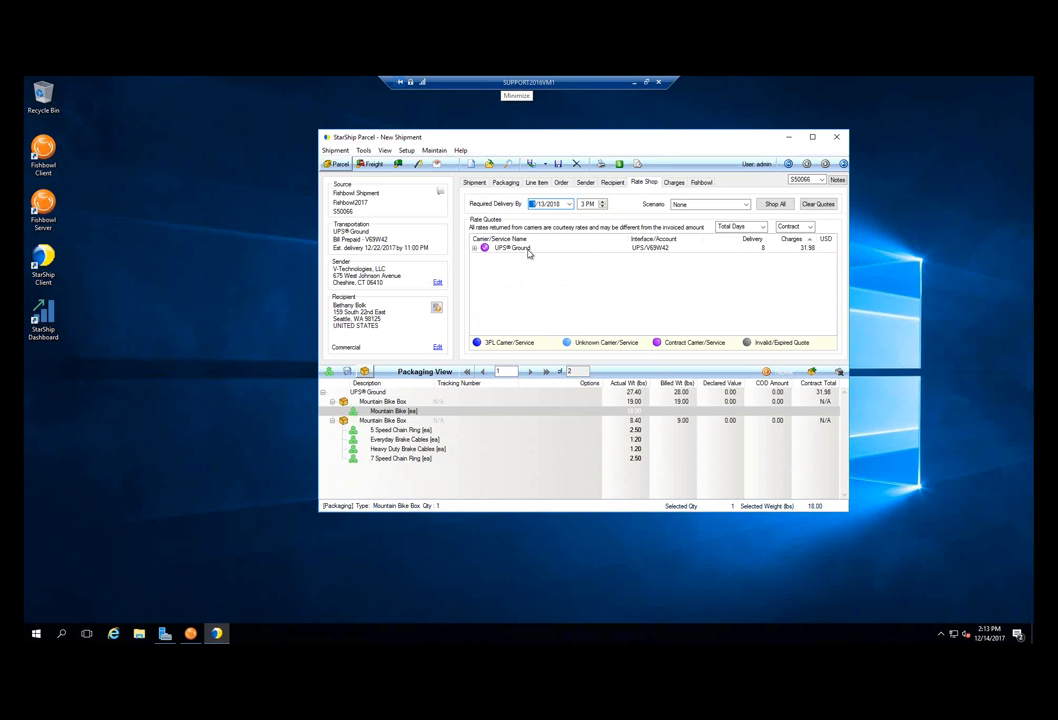
pyautogui.moveTo(761, 216)
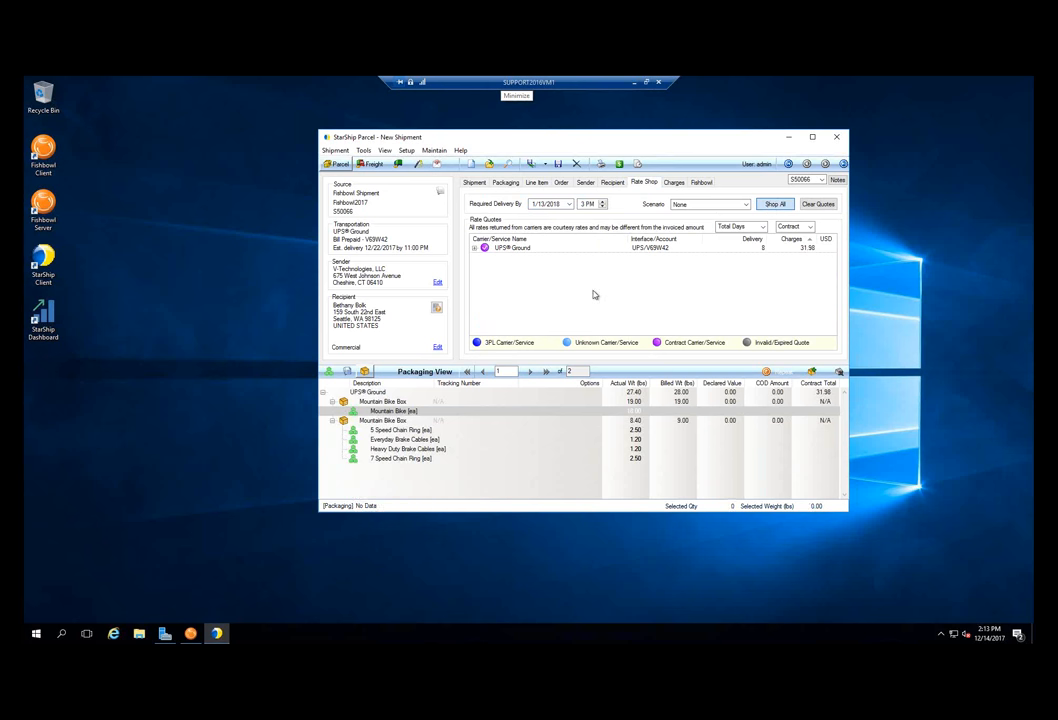
pyautogui.click(774, 204)
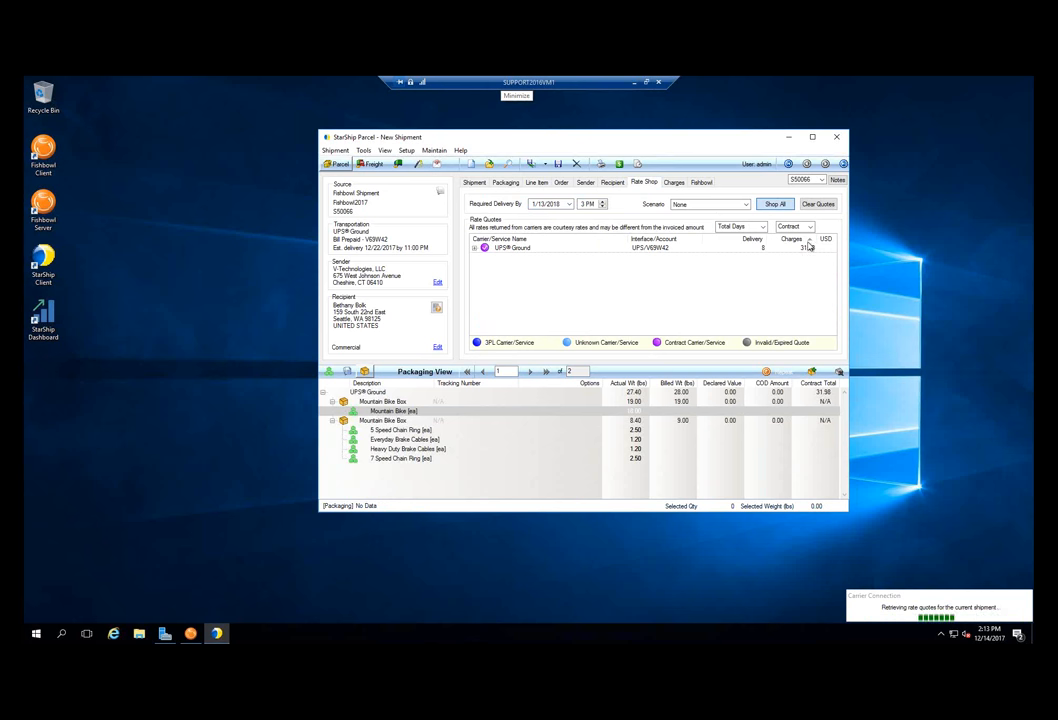
pyautogui.click(775, 204)
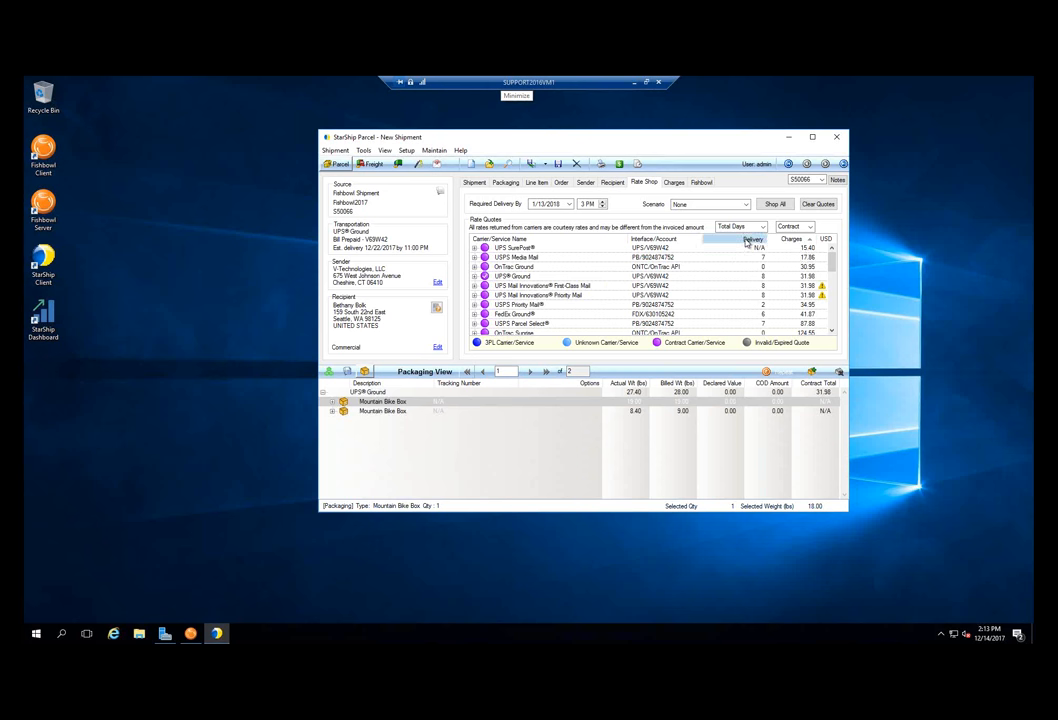
pyautogui.scroll(-3)
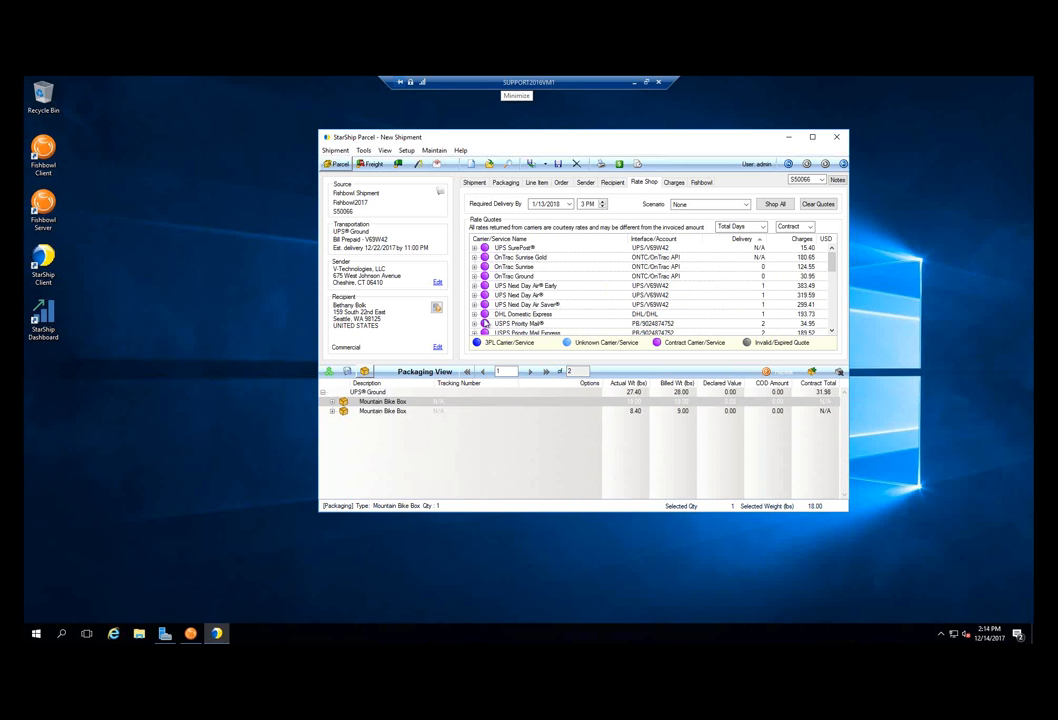
pyautogui.moveTo(391, 243)
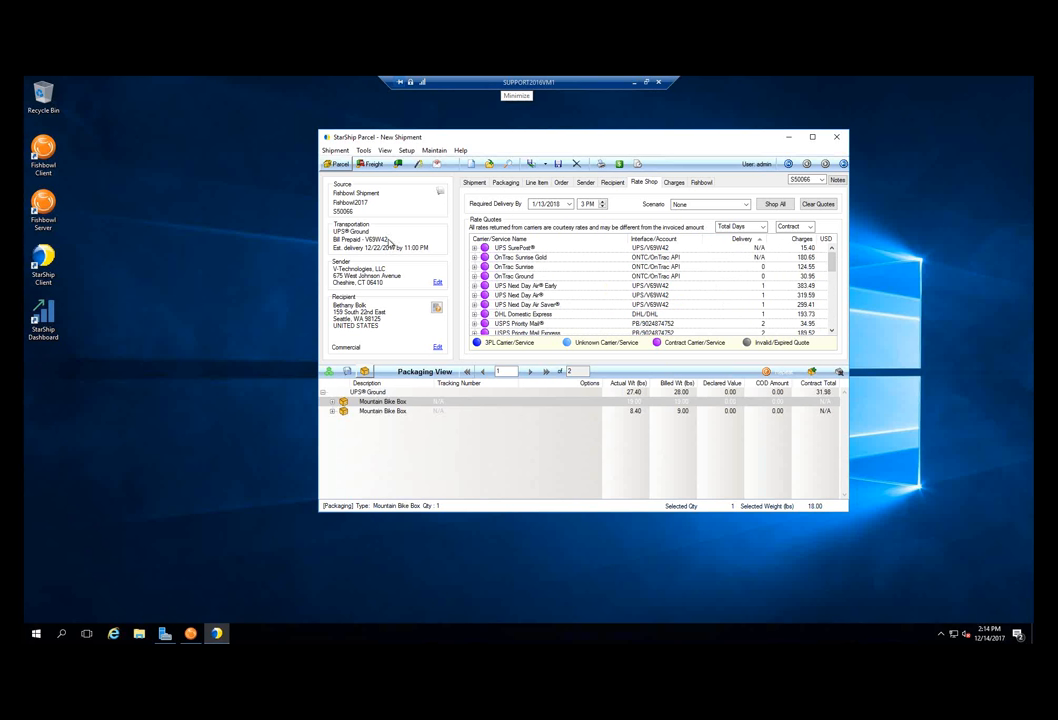
pyautogui.moveTo(464, 269)
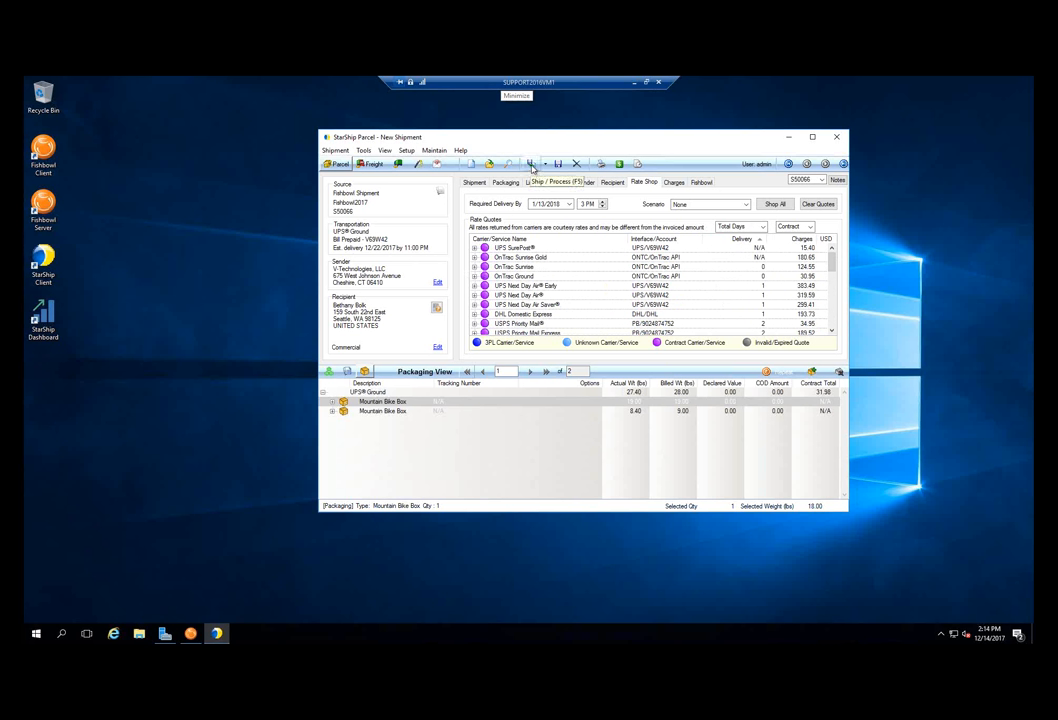
# - Ship/Process S50066, then pan the preview to view the UPS label and packing list
pyautogui.click(557, 182)
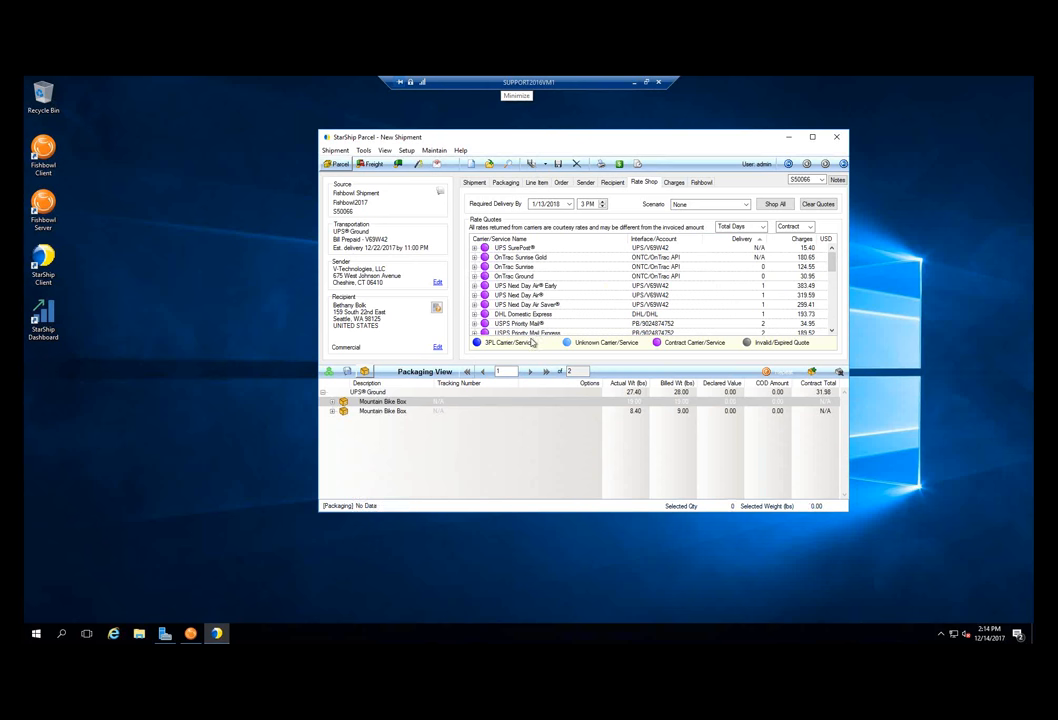
pyautogui.scroll(-3)
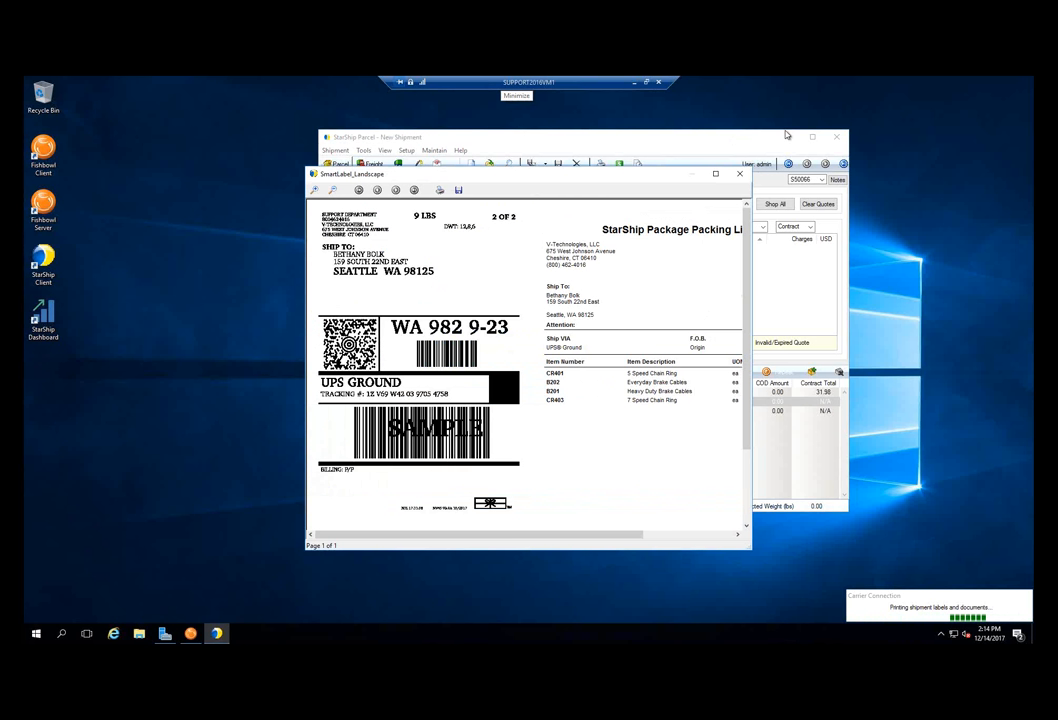
pyautogui.moveTo(715, 186)
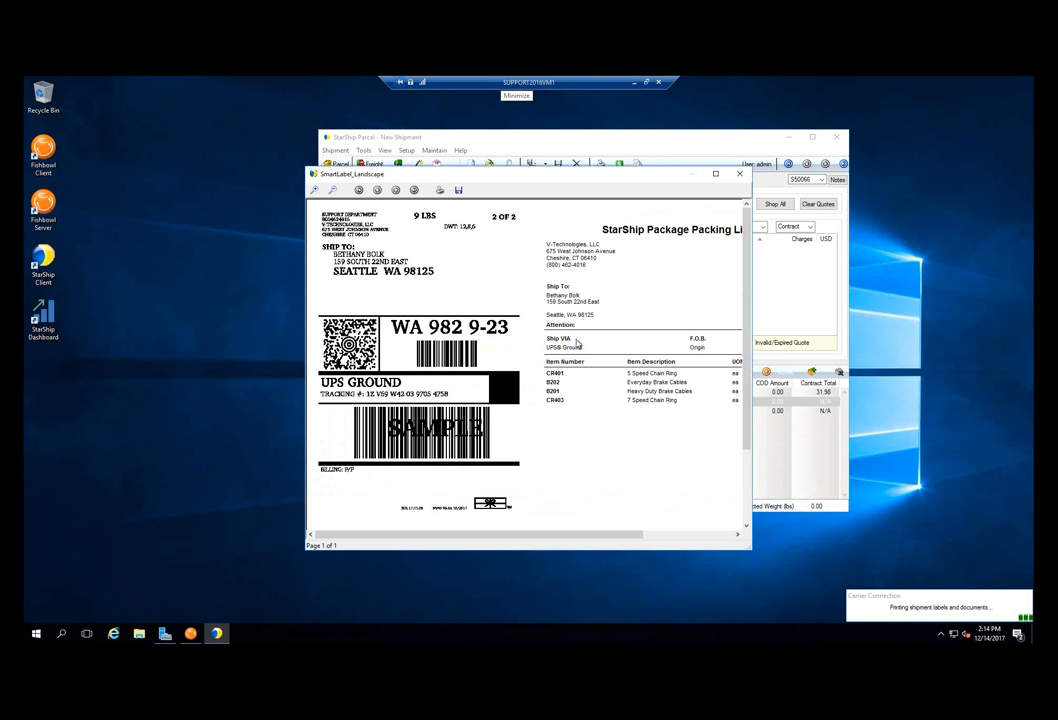
pyautogui.moveTo(611, 177)
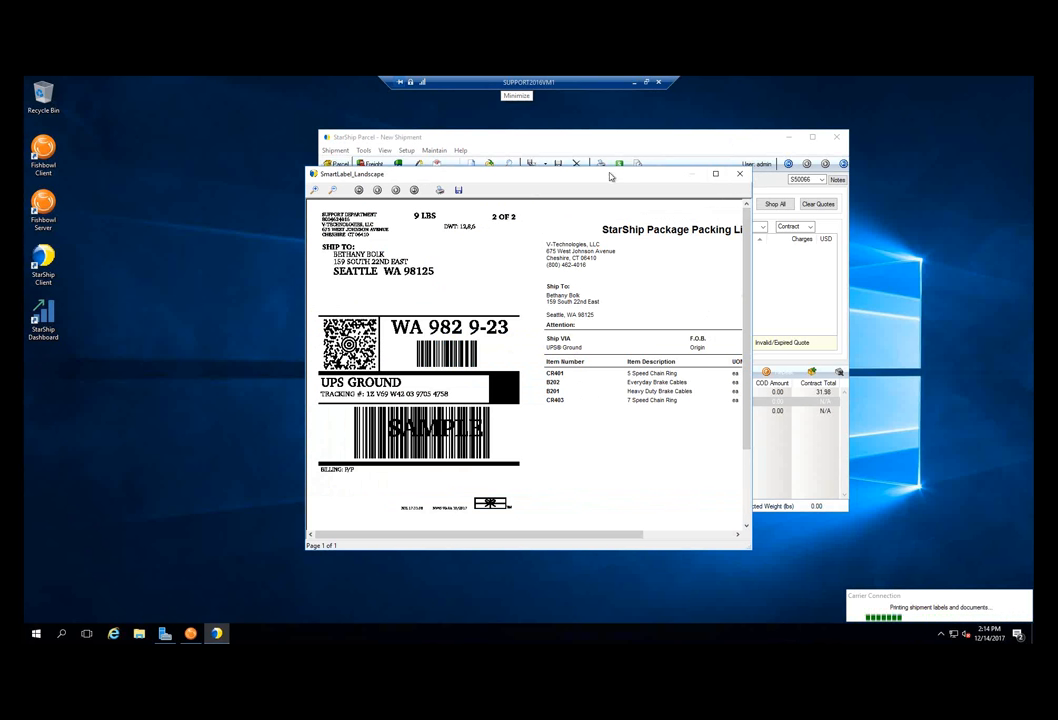
pyautogui.moveTo(537, 237)
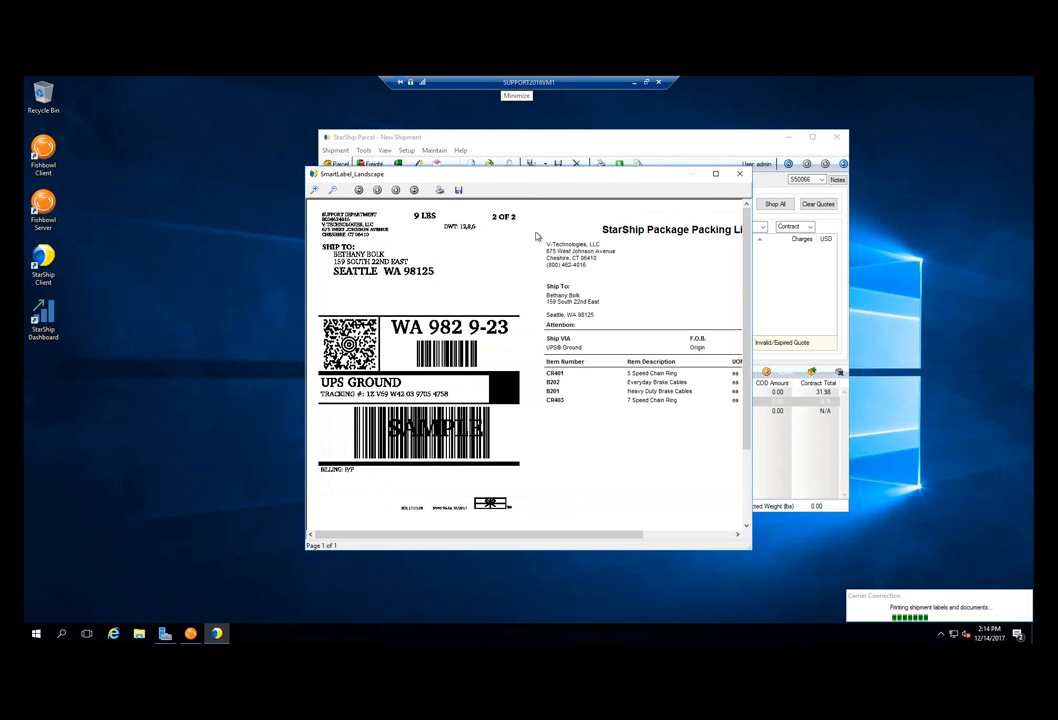
pyautogui.moveTo(484, 491)
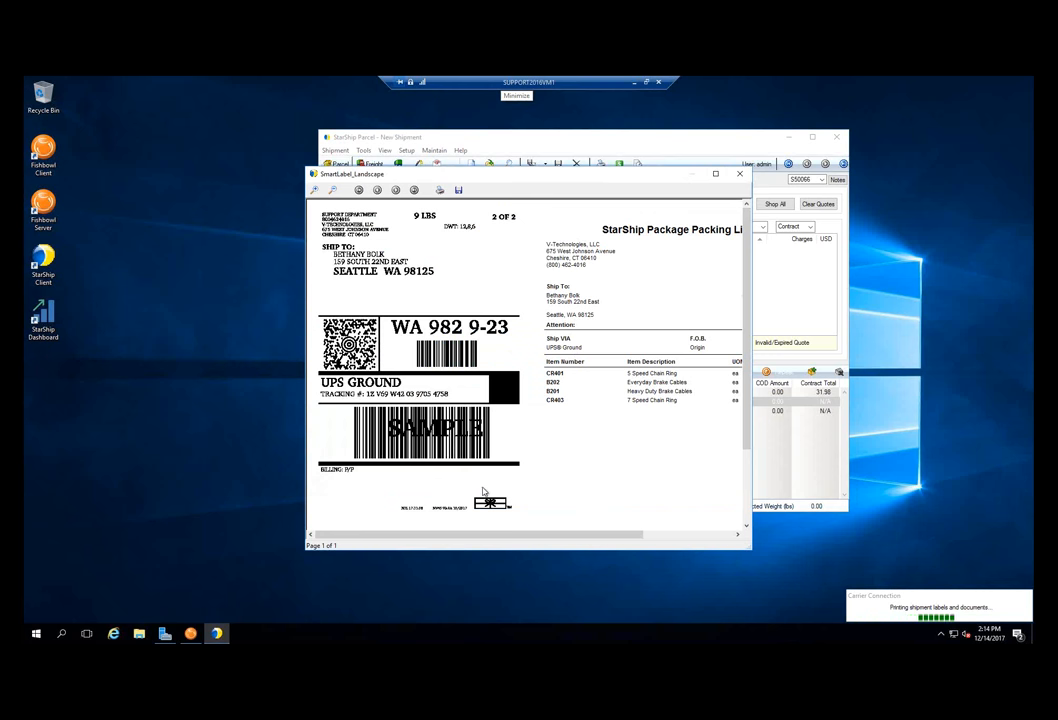
pyautogui.moveTo(527, 398)
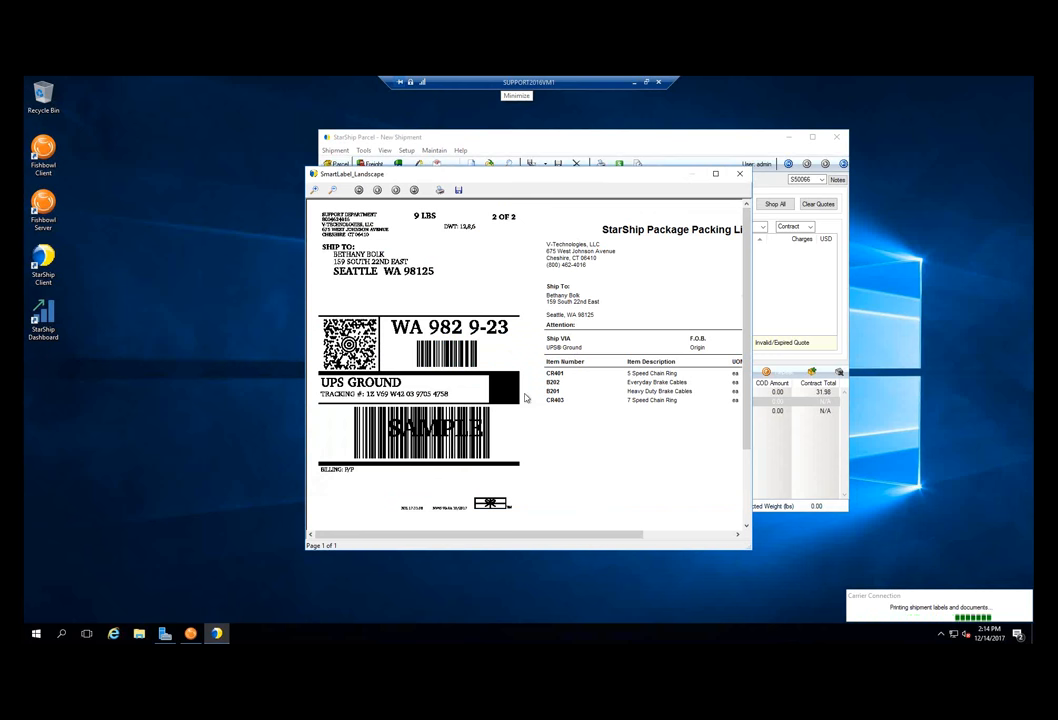
pyautogui.moveTo(490, 538); pyautogui.dragTo(680, 538)
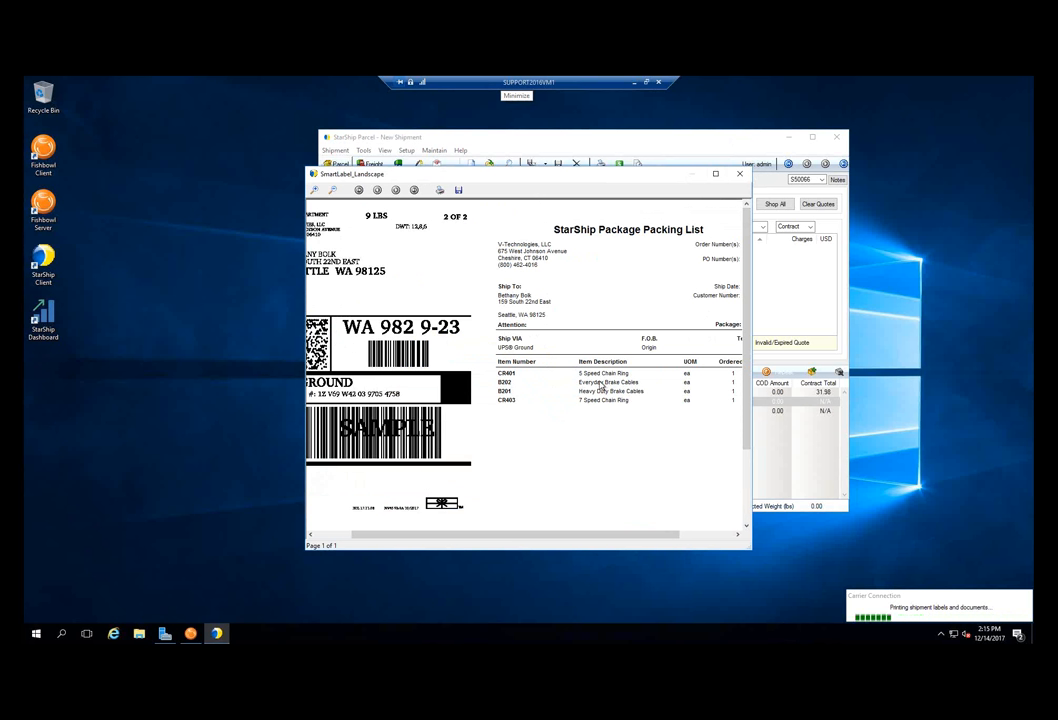
pyautogui.moveTo(728, 456)
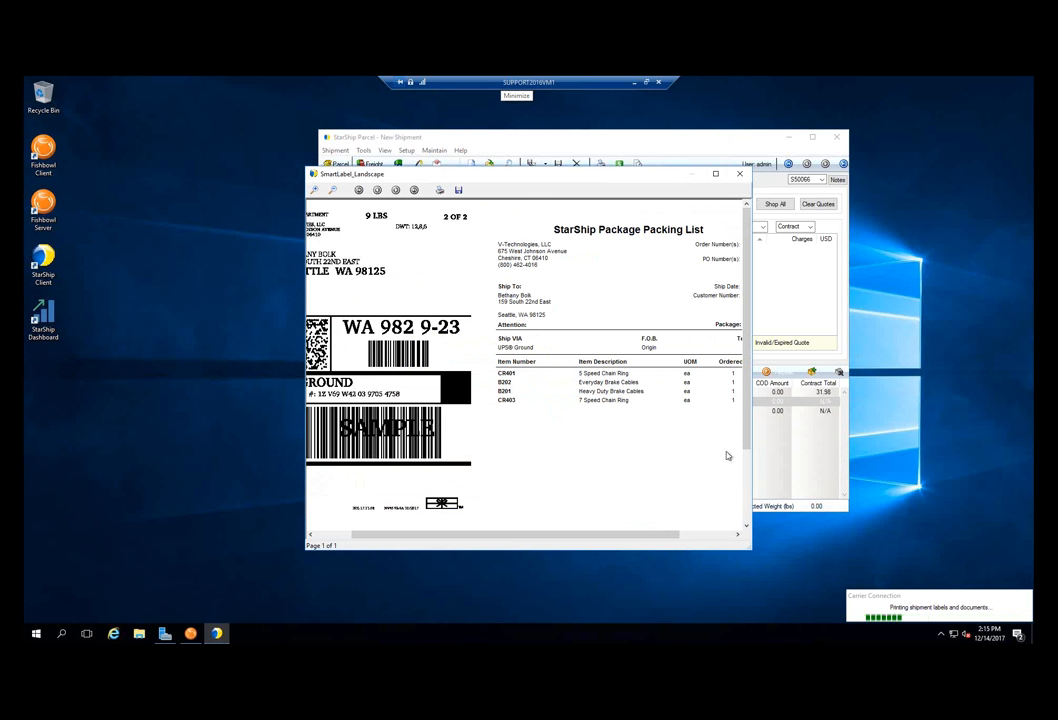
pyautogui.moveTo(640, 244)
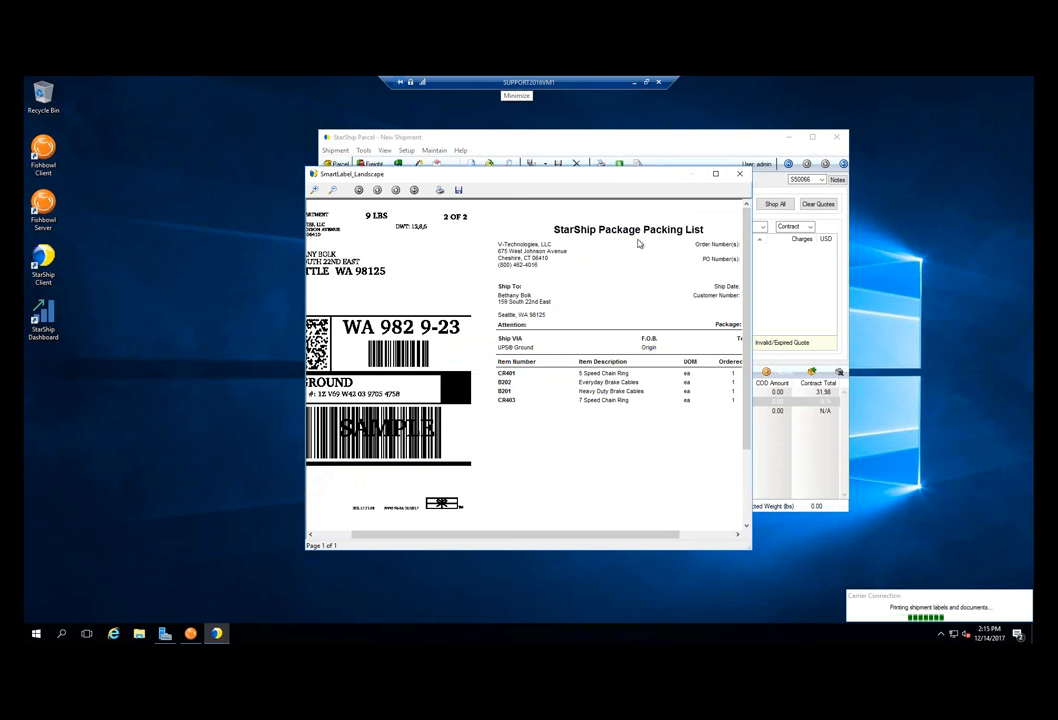
pyautogui.moveTo(613, 245)
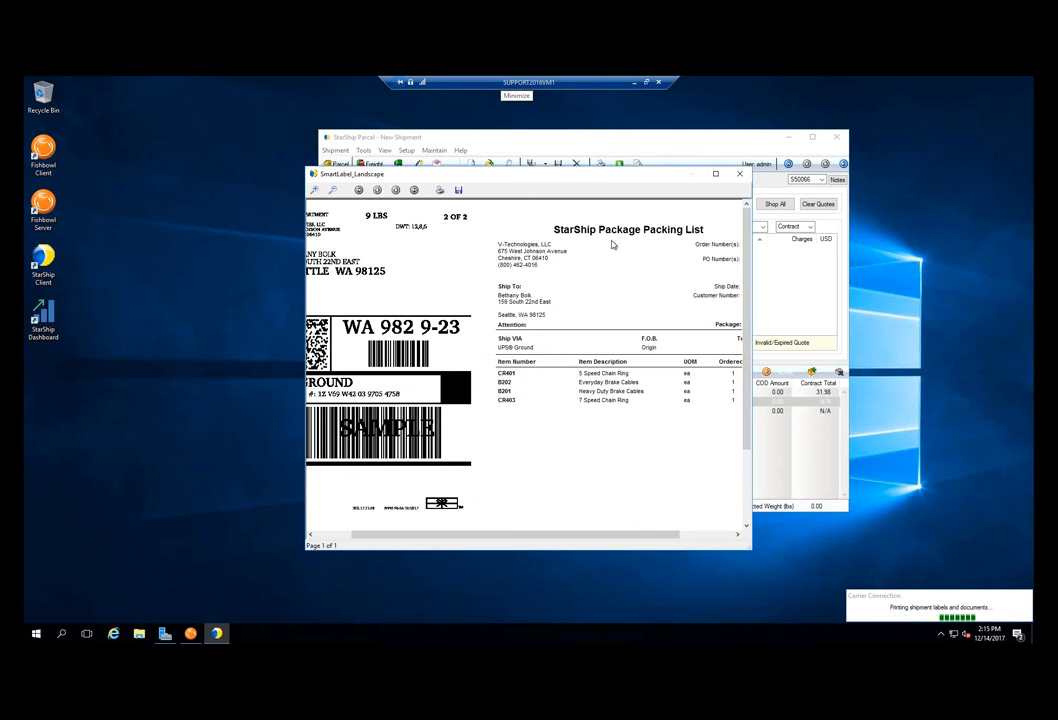
pyautogui.moveTo(651, 249)
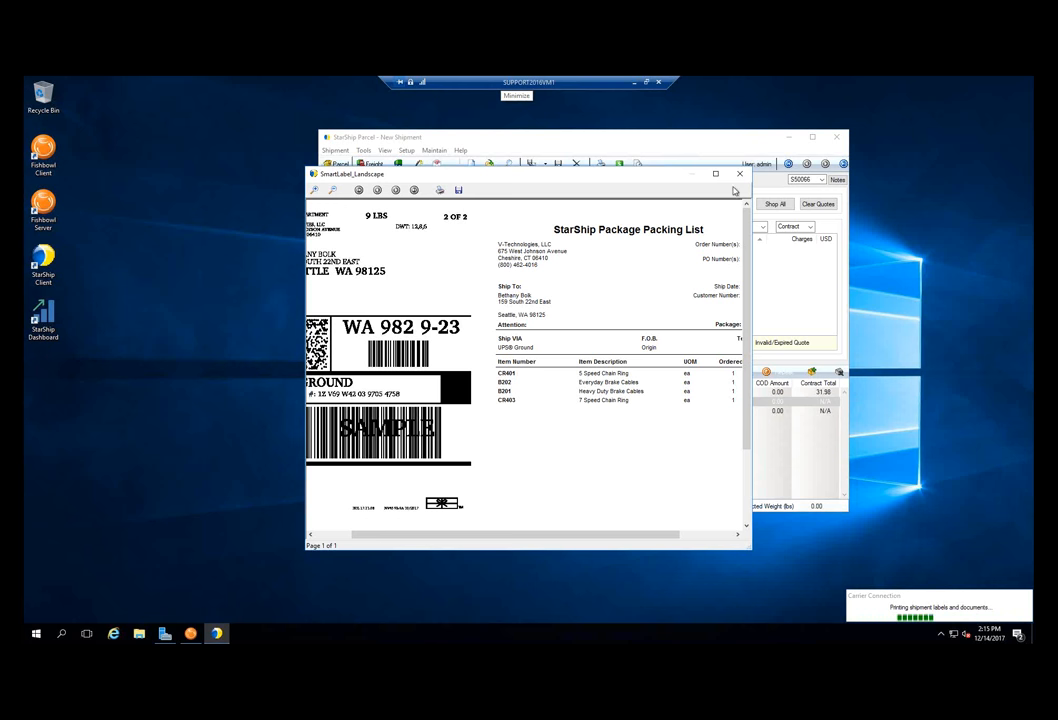
# - Close the label preview and check Carton 1 and Carton 2 tracking numbers
pyautogui.click(739, 173)
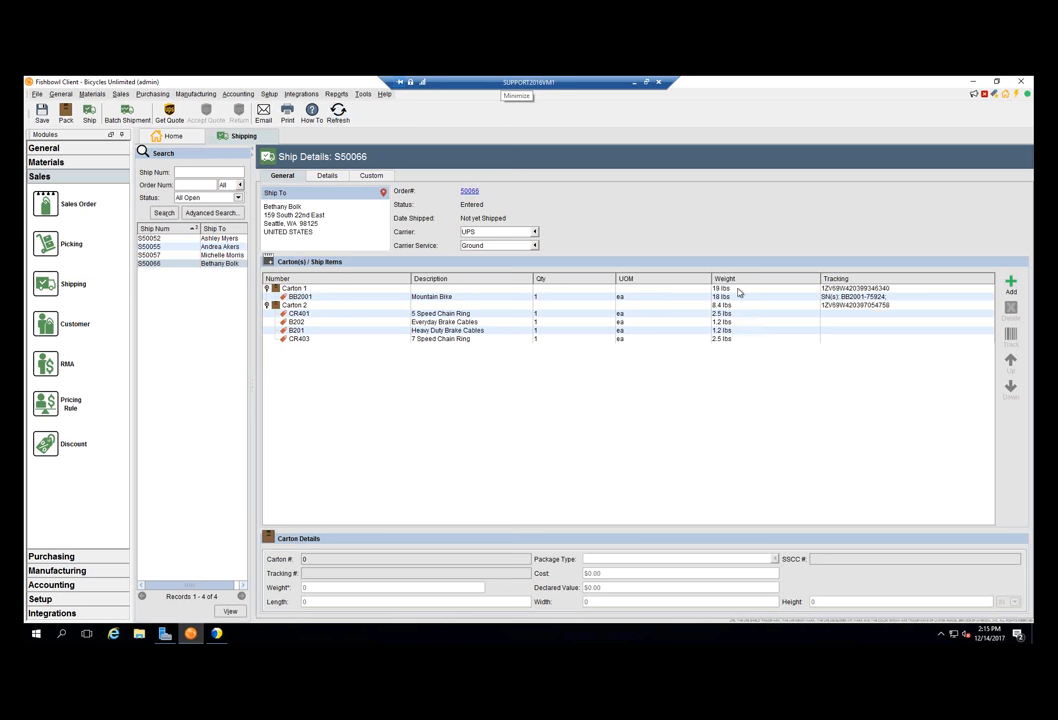
pyautogui.moveTo(318, 289)
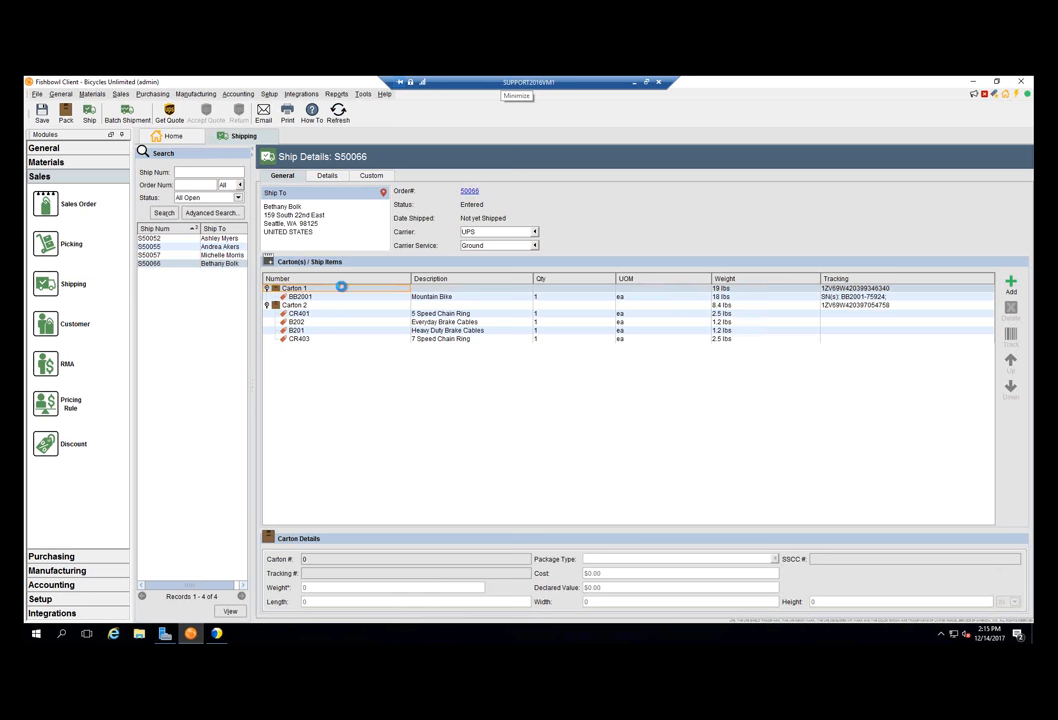
pyautogui.click(293, 288)
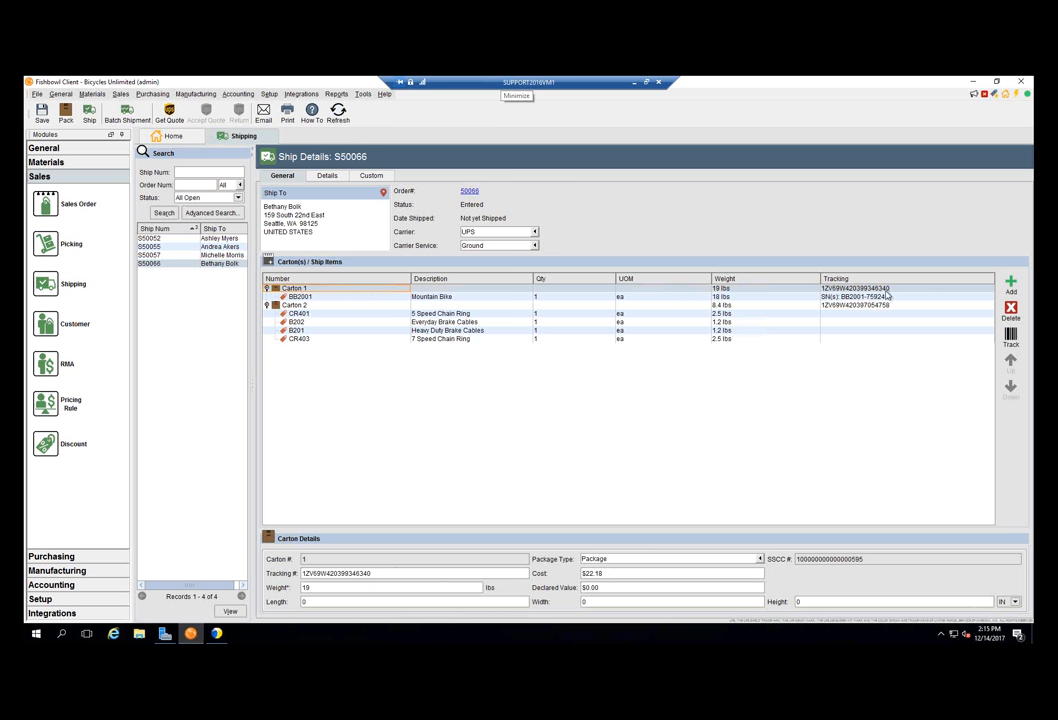
pyautogui.moveTo(898, 293)
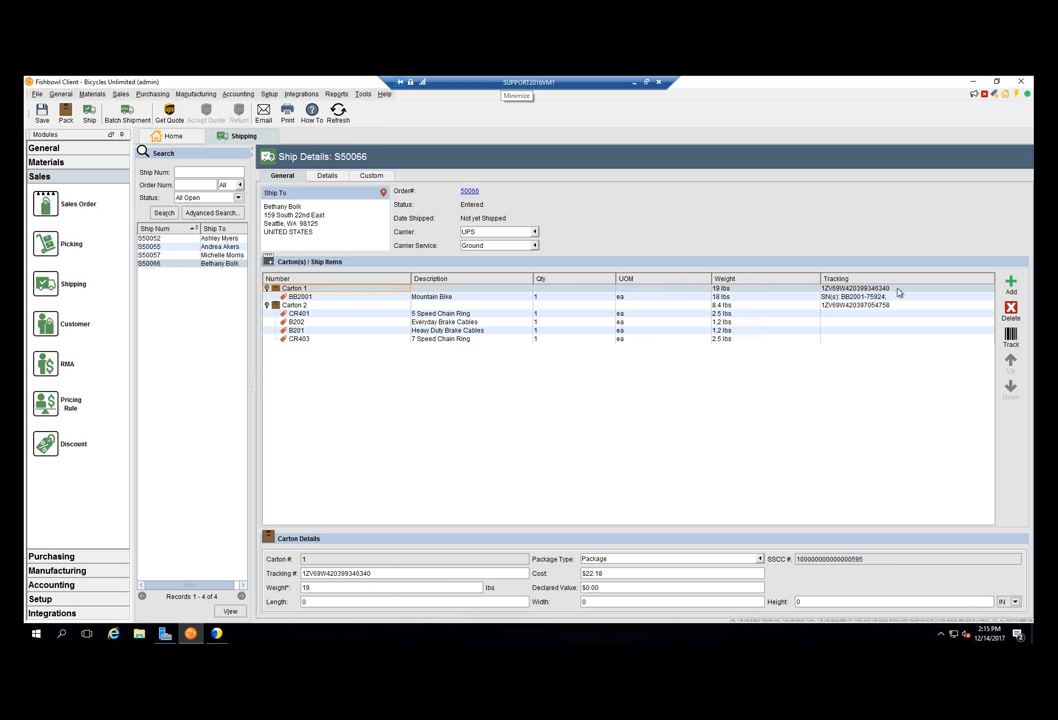
pyautogui.click(300, 305)
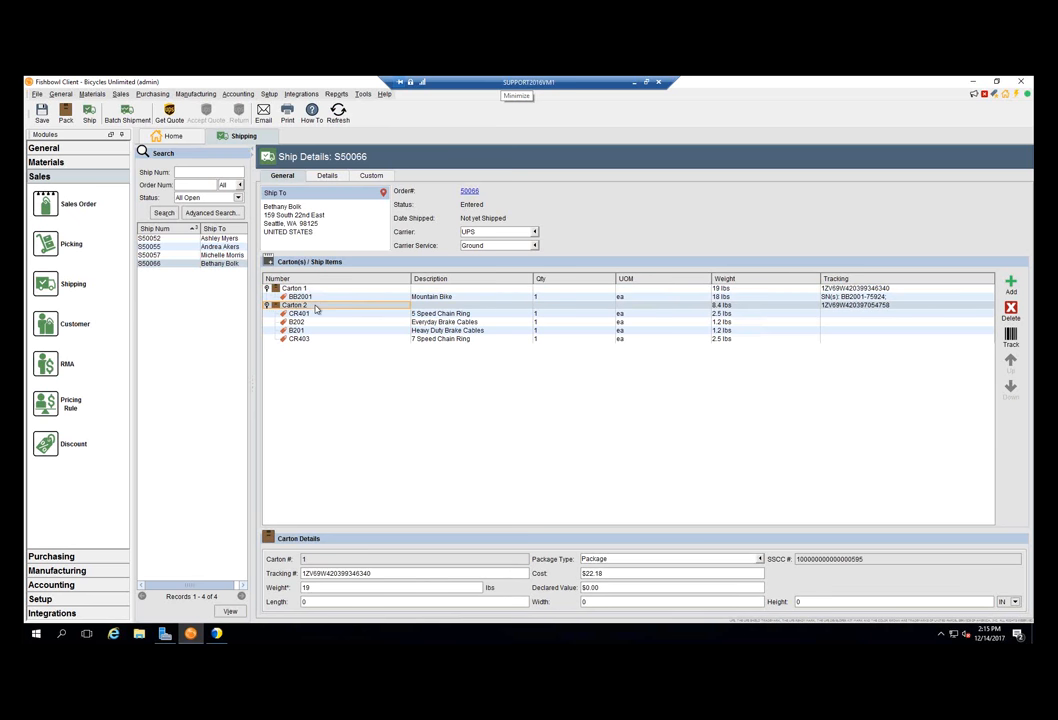
pyautogui.click(305, 305)
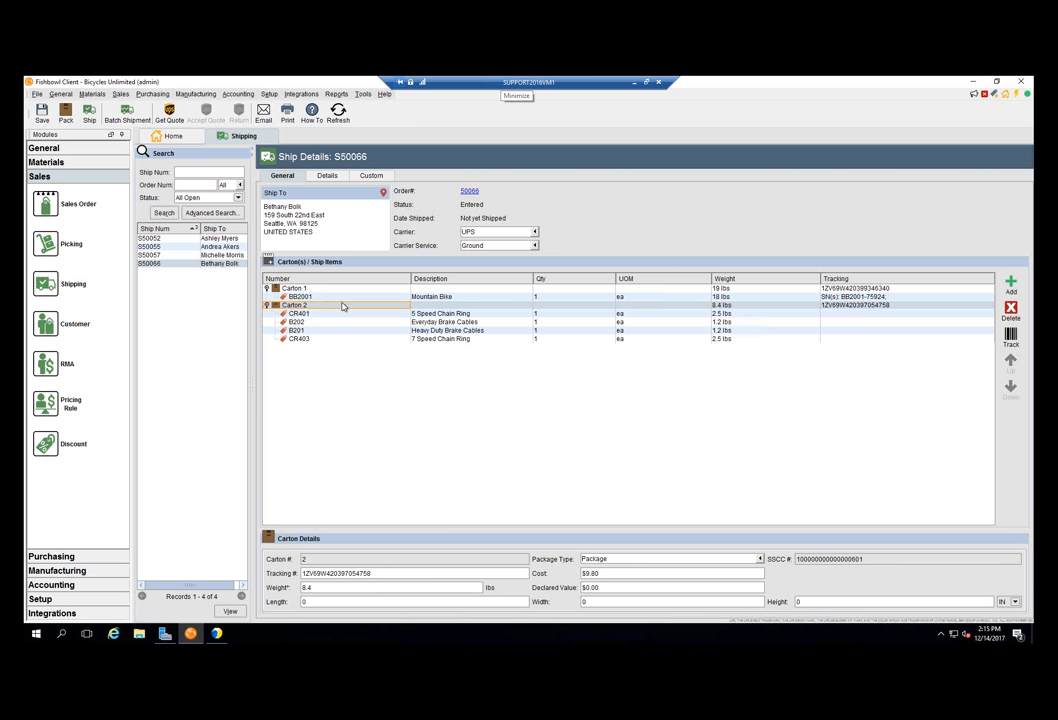
pyautogui.moveTo(476, 329)
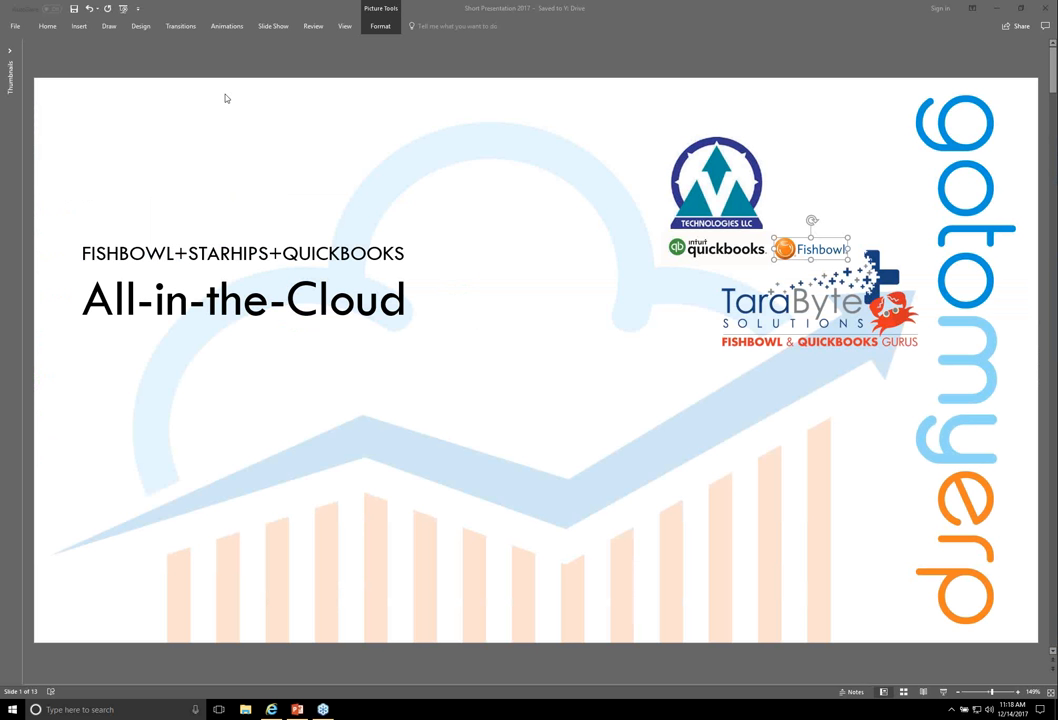
pyautogui.moveTo(588, 340)
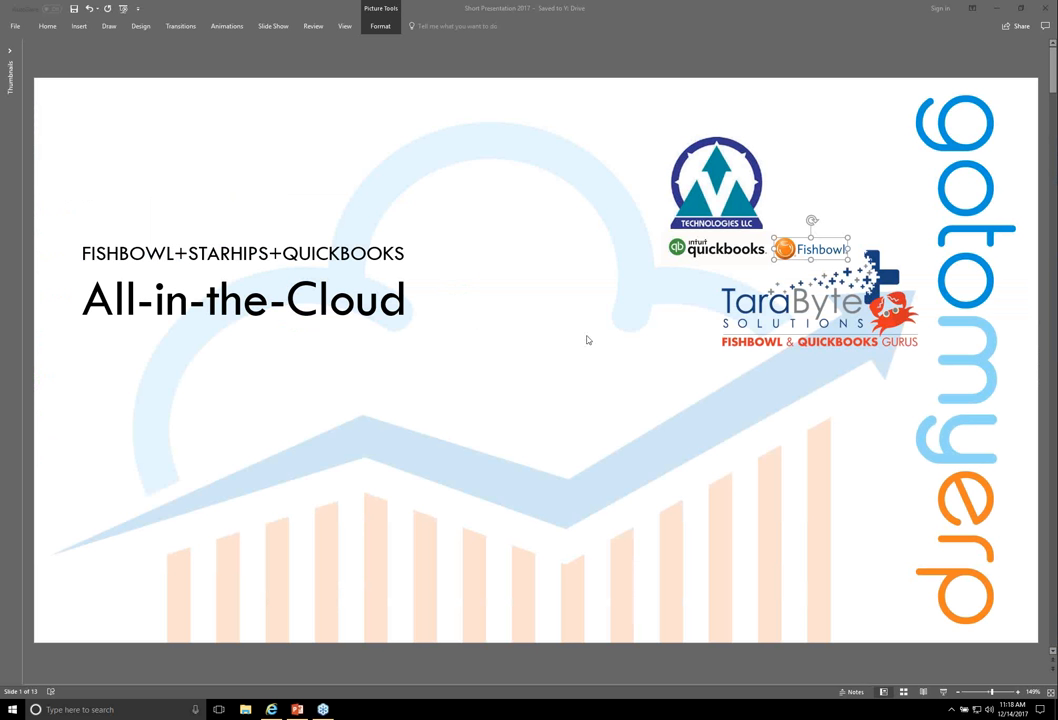
pyautogui.moveTo(898, 21)
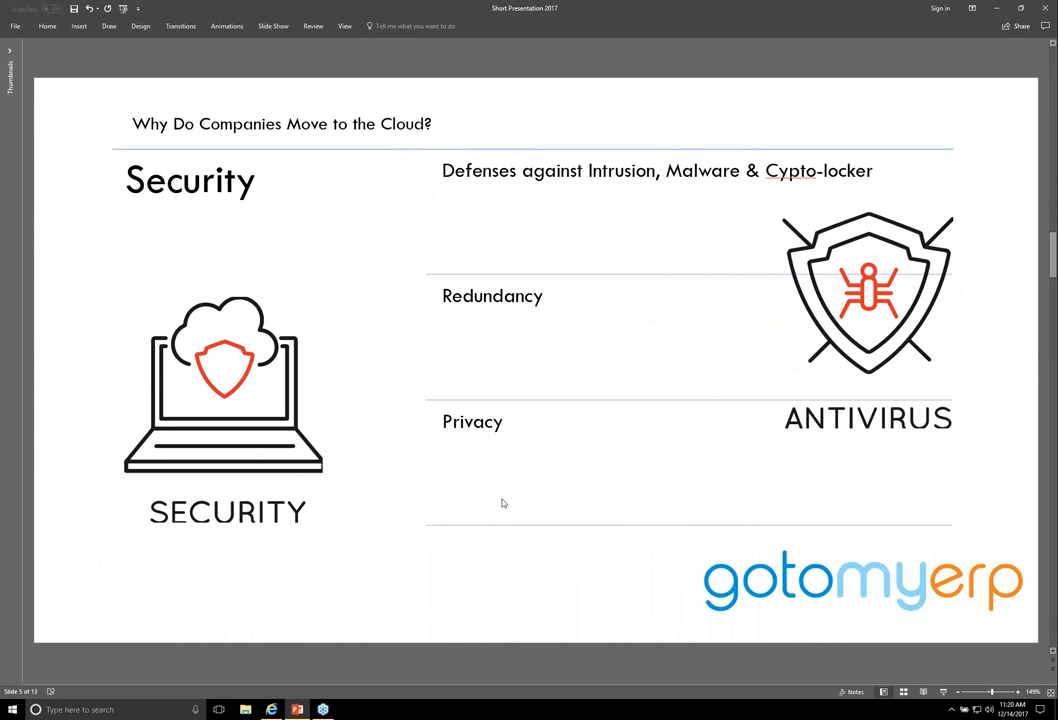
pyautogui.moveTo(437, 586)
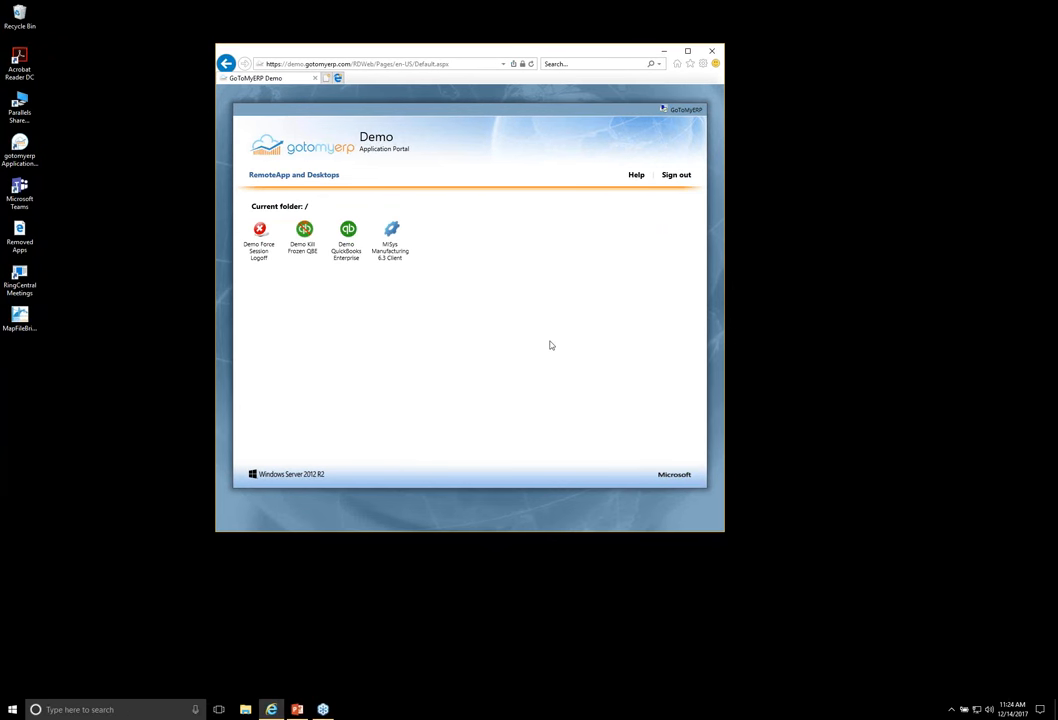
pyautogui.moveTo(638, 217)
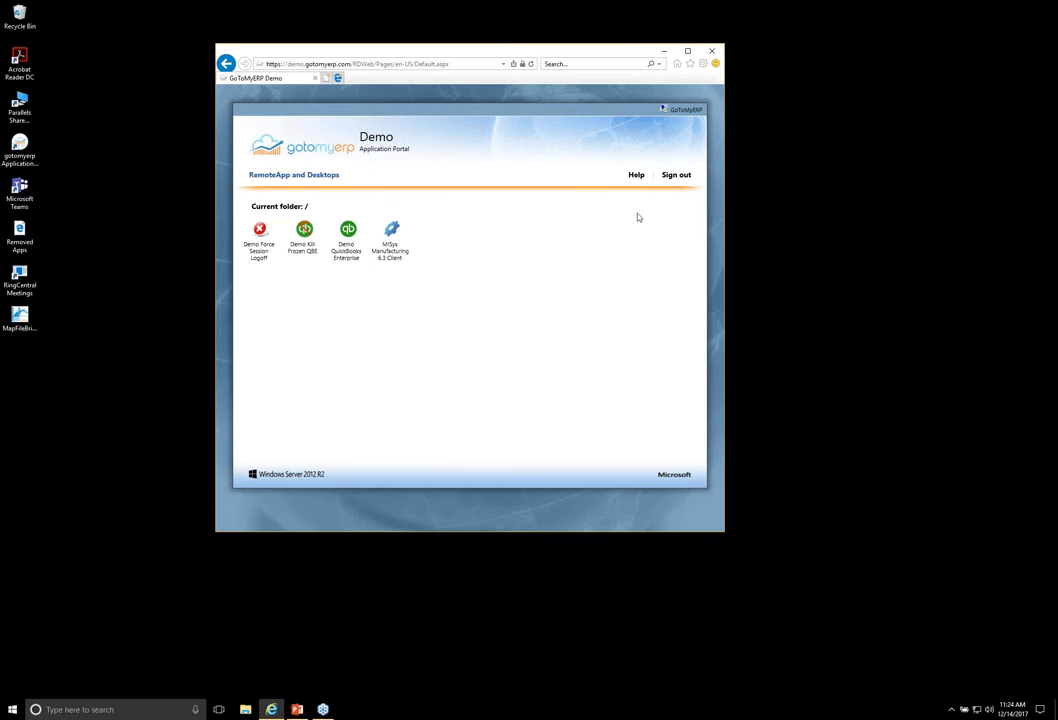
pyautogui.moveTo(448, 291)
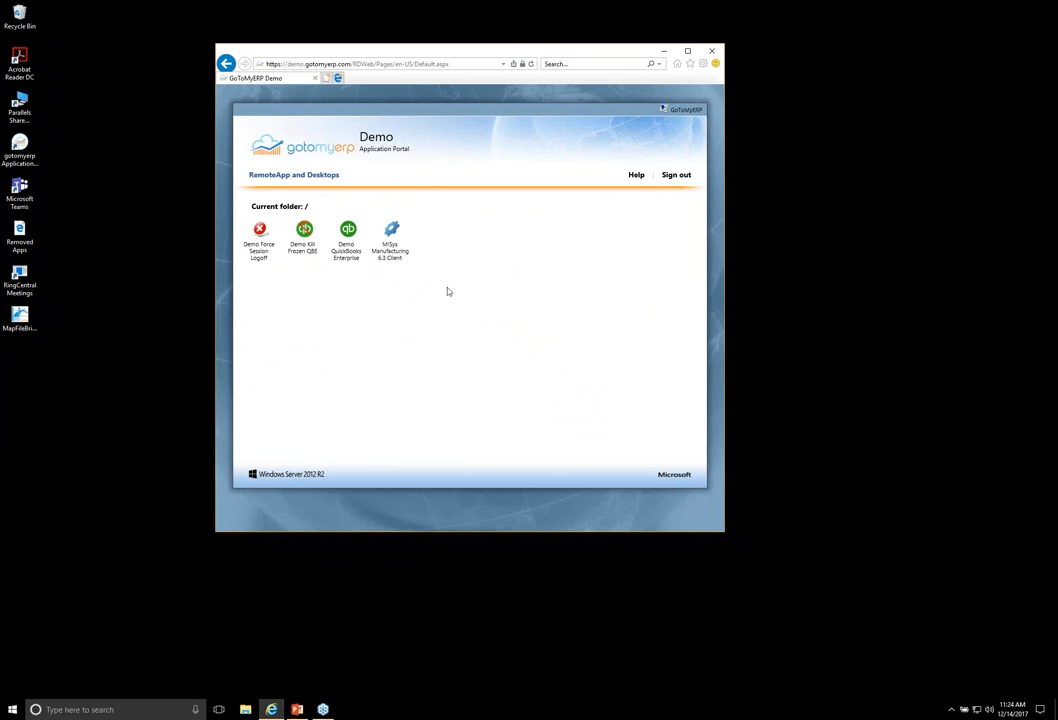
# - Launch the Demo QuickBooks Enterprise icon in the RemoteApp portal
pyautogui.click(346, 230)
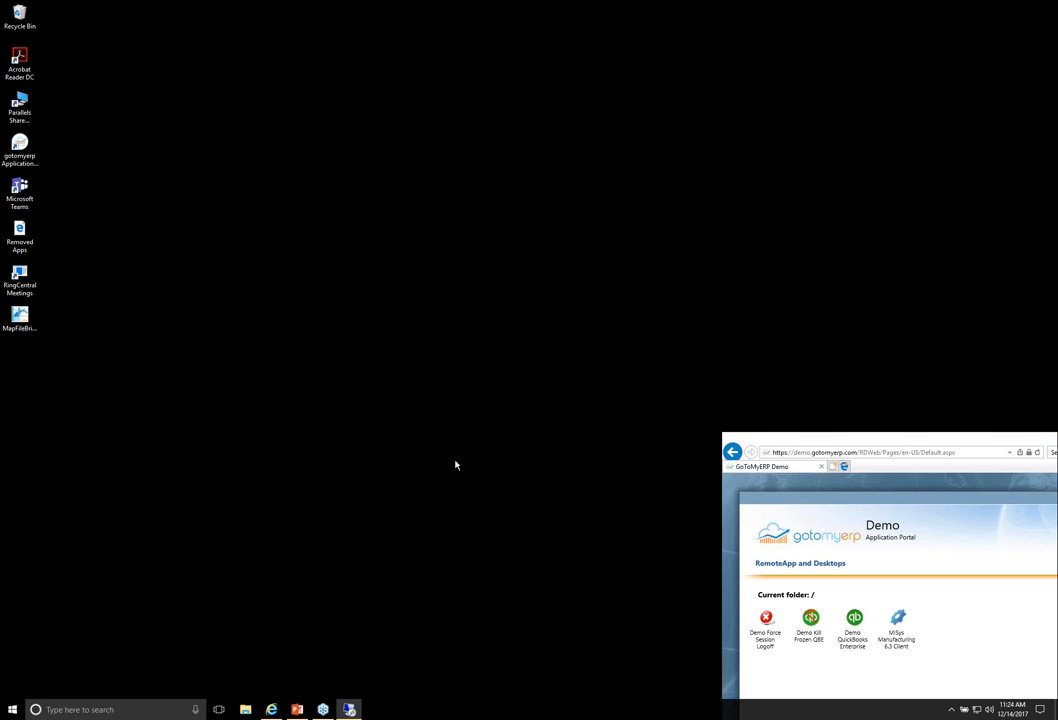
# - Open 'sample_advanced inventory business.qbw' to its Home page, then return to the Short Presentation 2017 deck
pyautogui.doubleClick(853, 620)
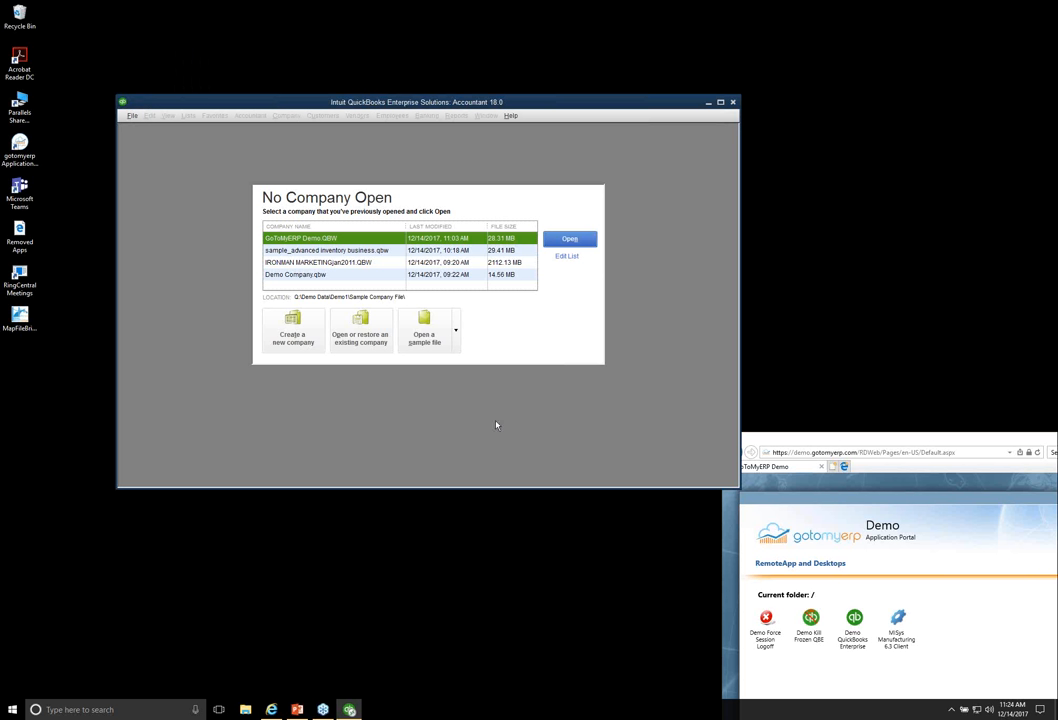
pyautogui.moveTo(327, 250)
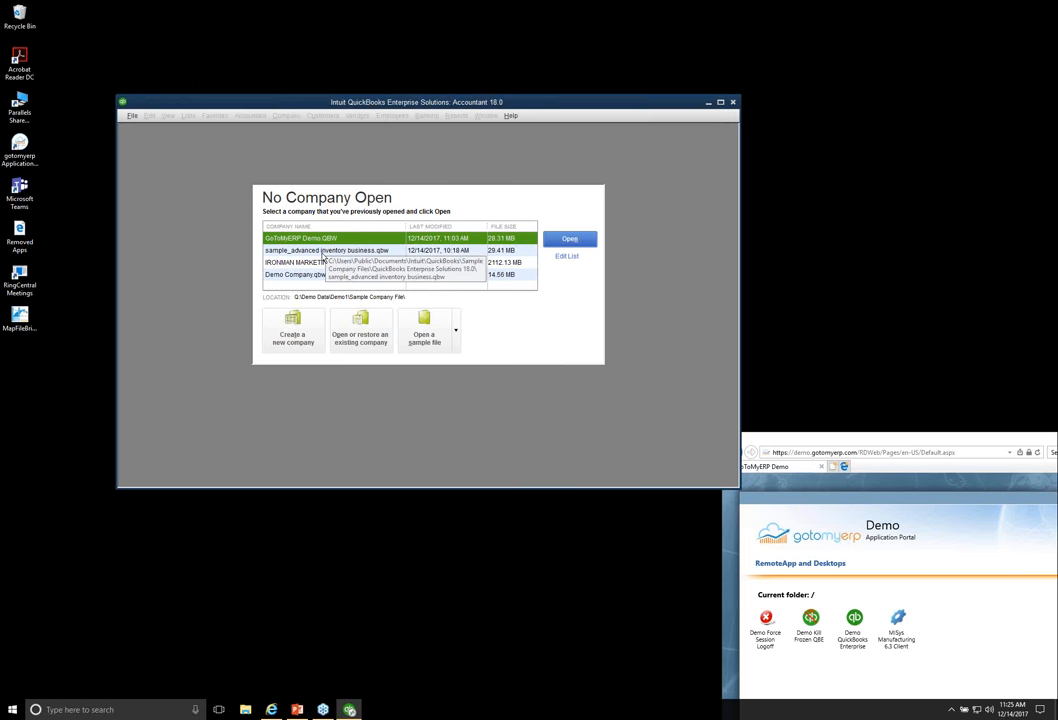
pyautogui.click(568, 238)
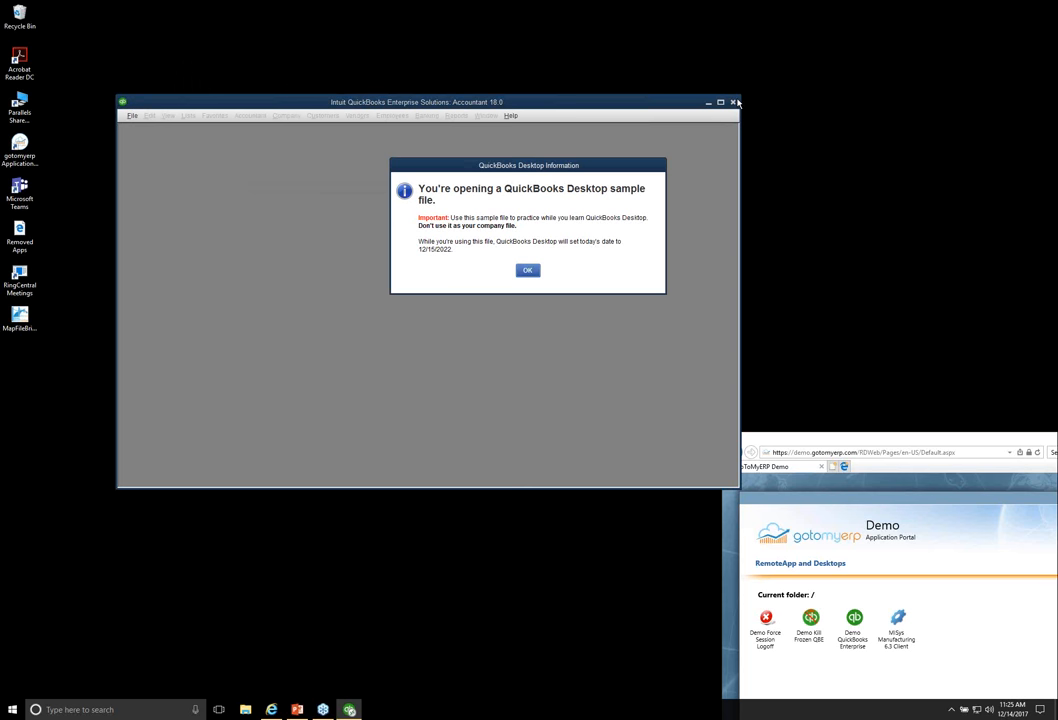
pyautogui.moveTo(501, 301)
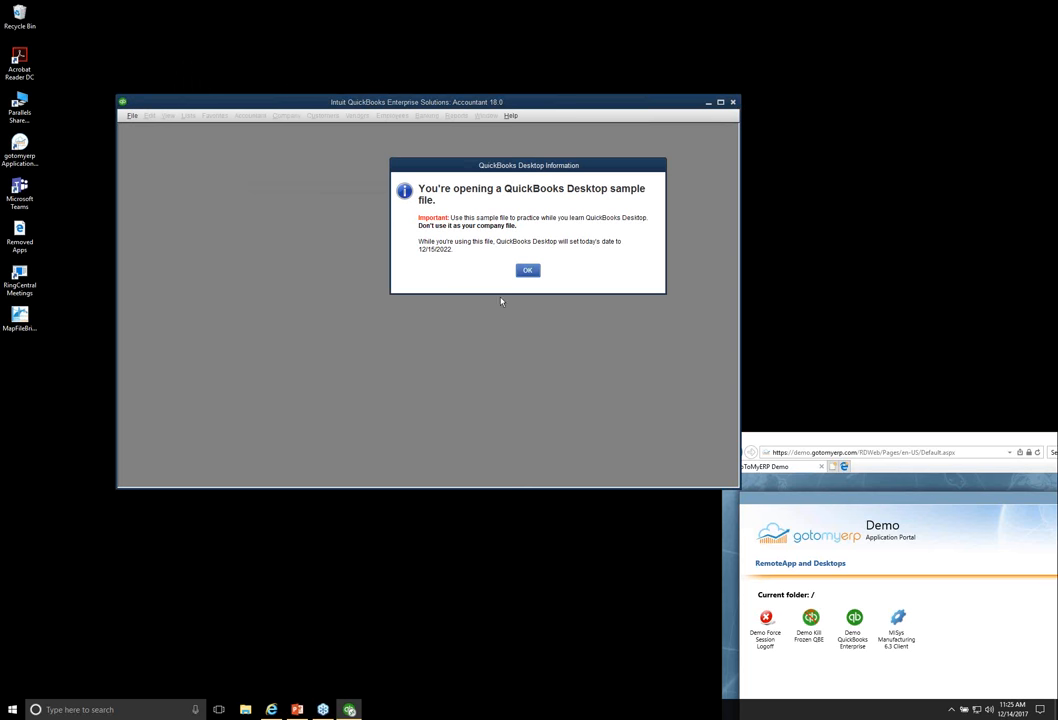
pyautogui.click(527, 270)
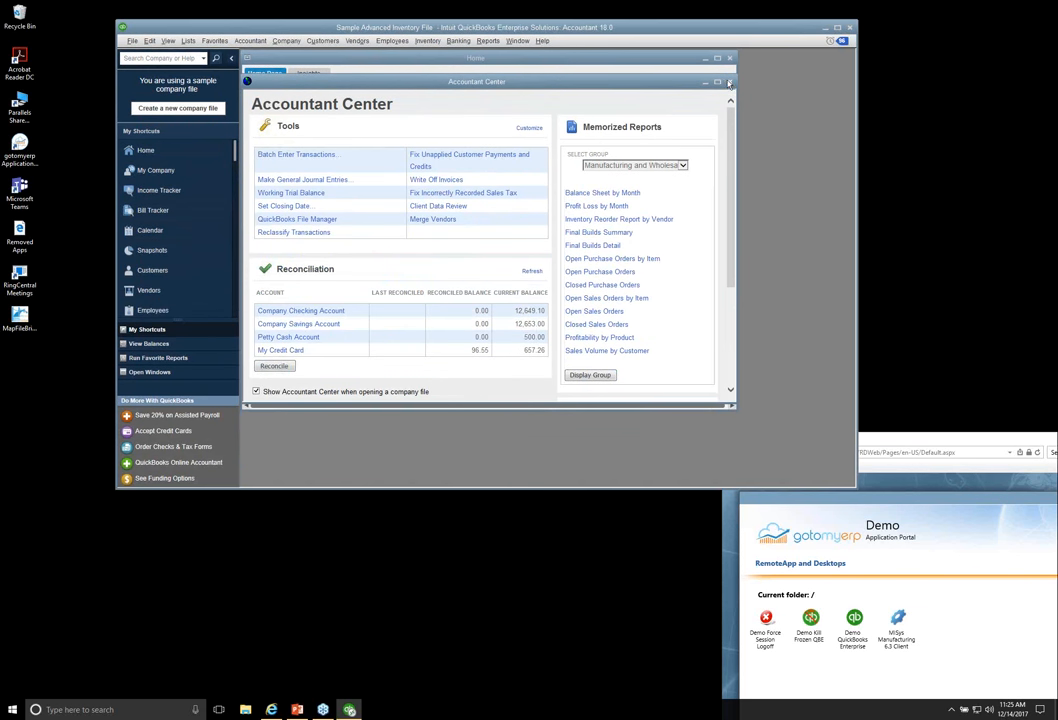
pyautogui.click(729, 82)
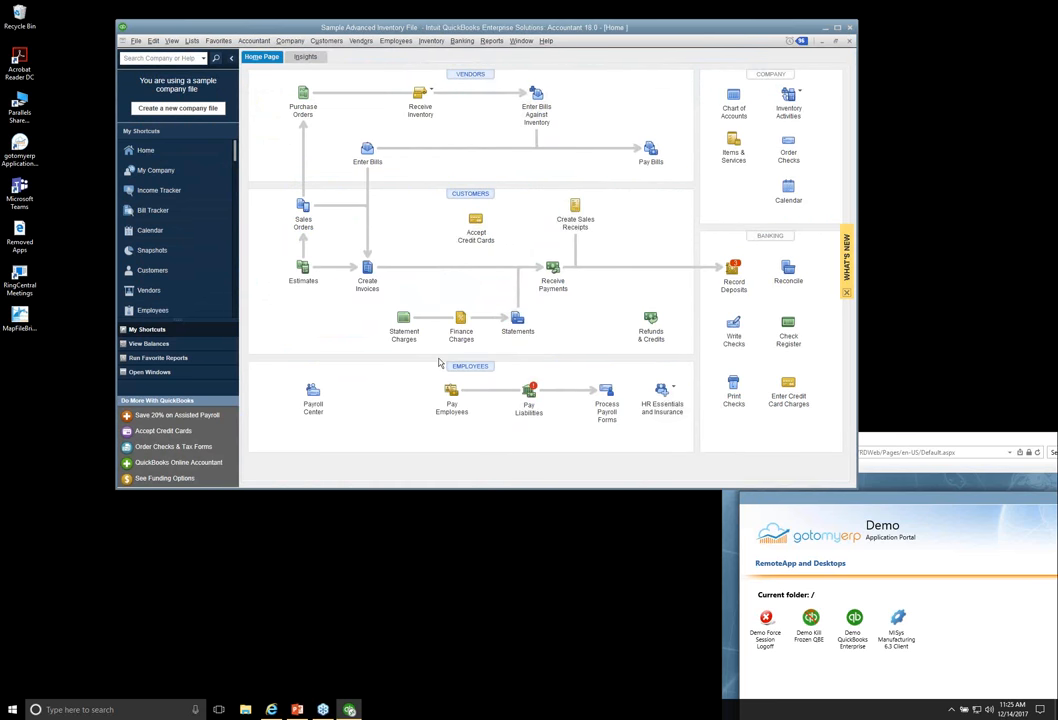
pyautogui.moveTo(276, 310)
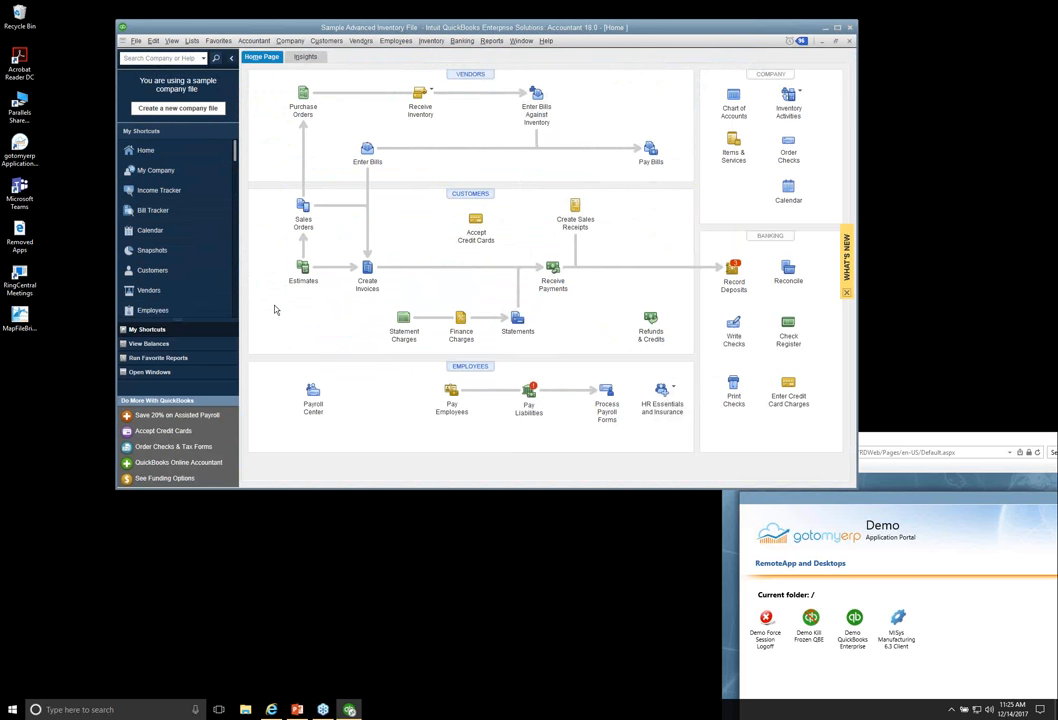
pyautogui.moveTo(295, 709)
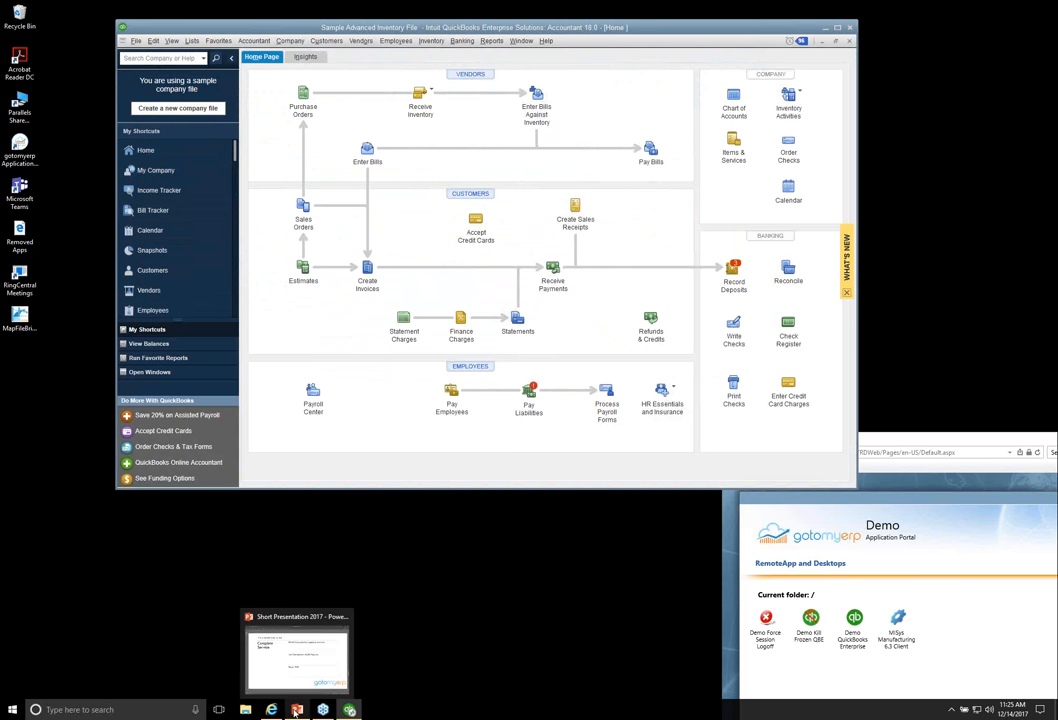
pyautogui.click(296, 650)
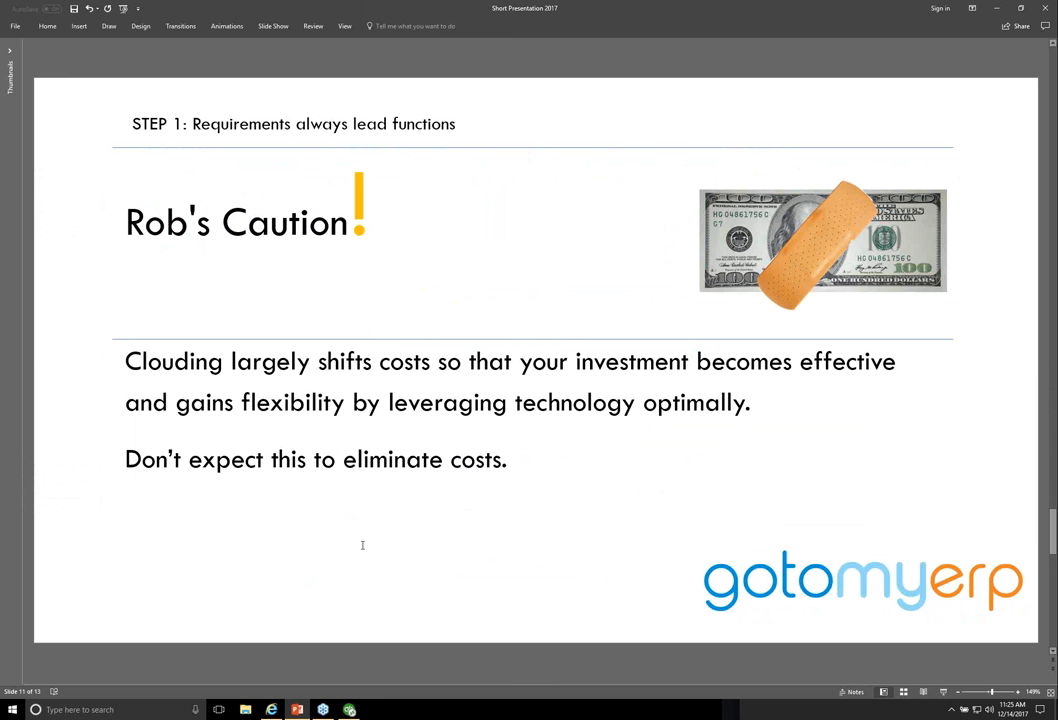
pyautogui.moveTo(363, 549)
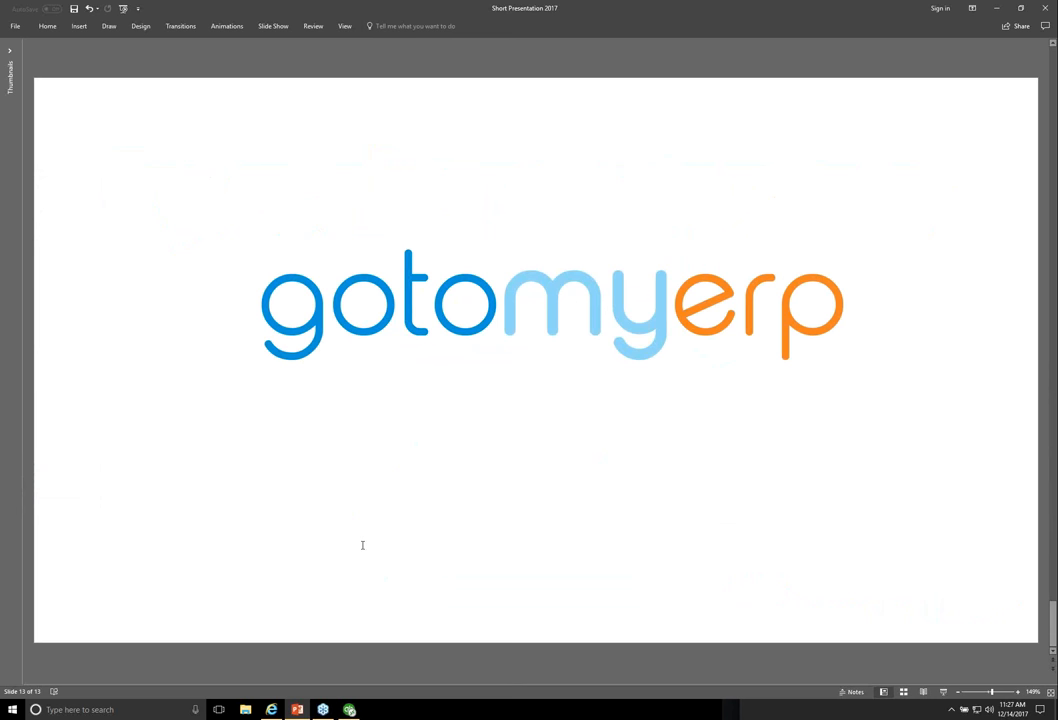
pyautogui.moveTo(984, 63)
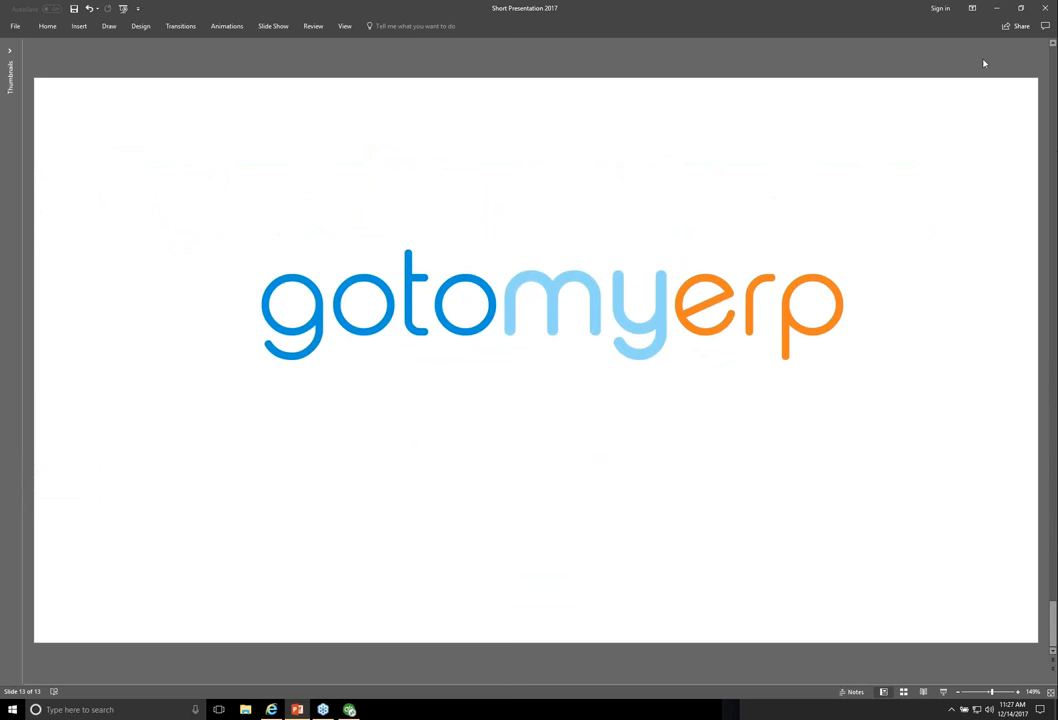